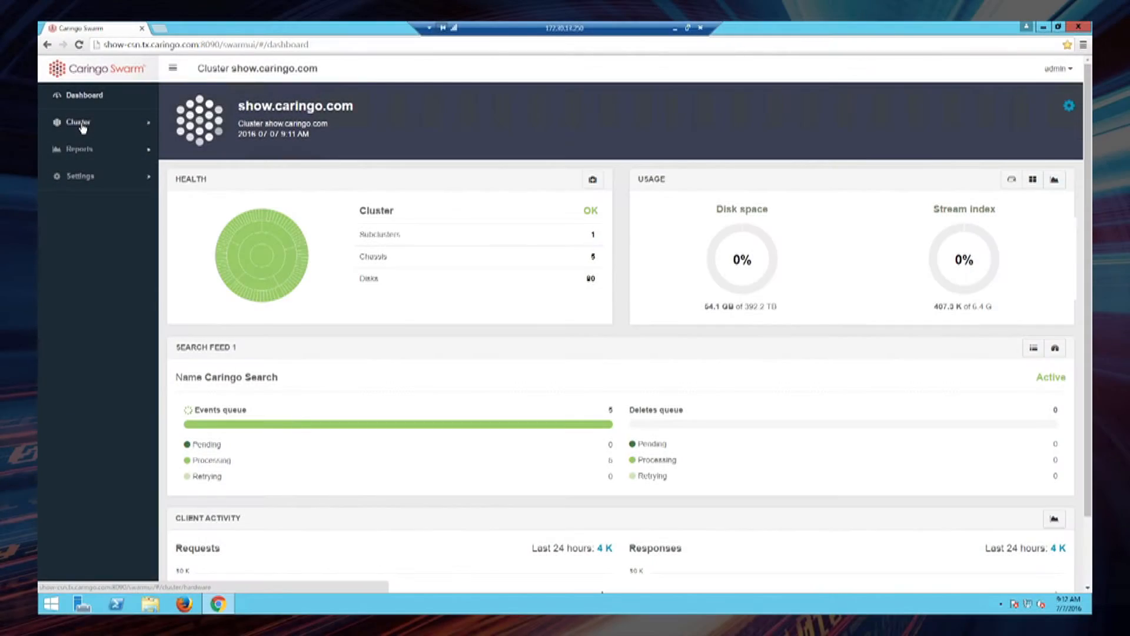
Show the Hardware page listing the cluster's five Dell chassis
{"action": "left_click", "coordinate": [79, 121]}
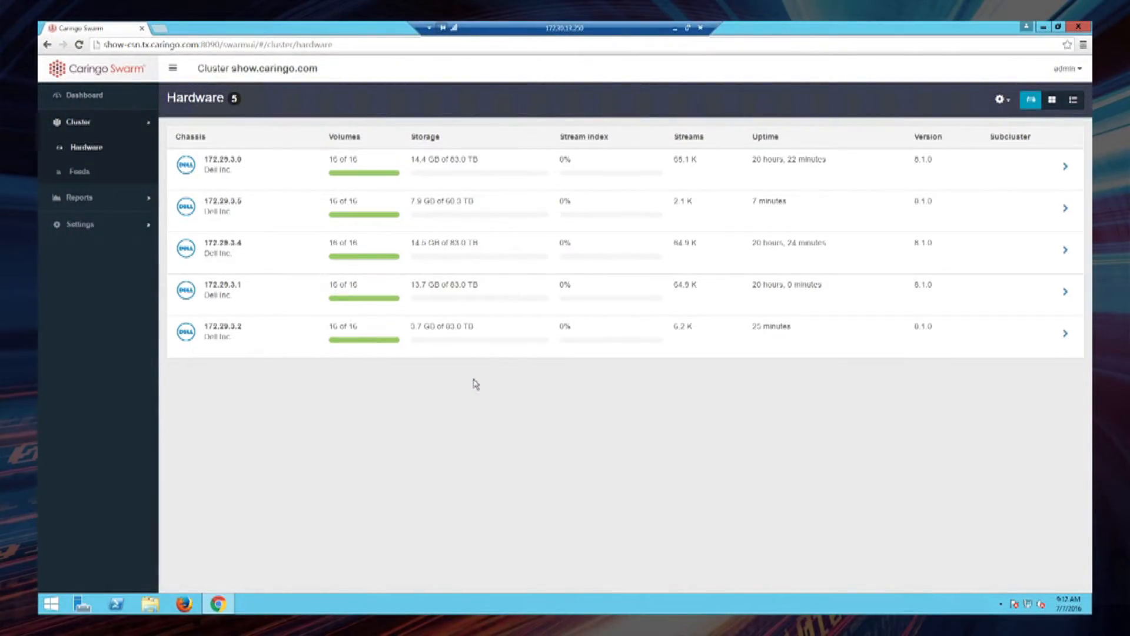
{"action": "mouse_move", "coordinate": [811, 213]}
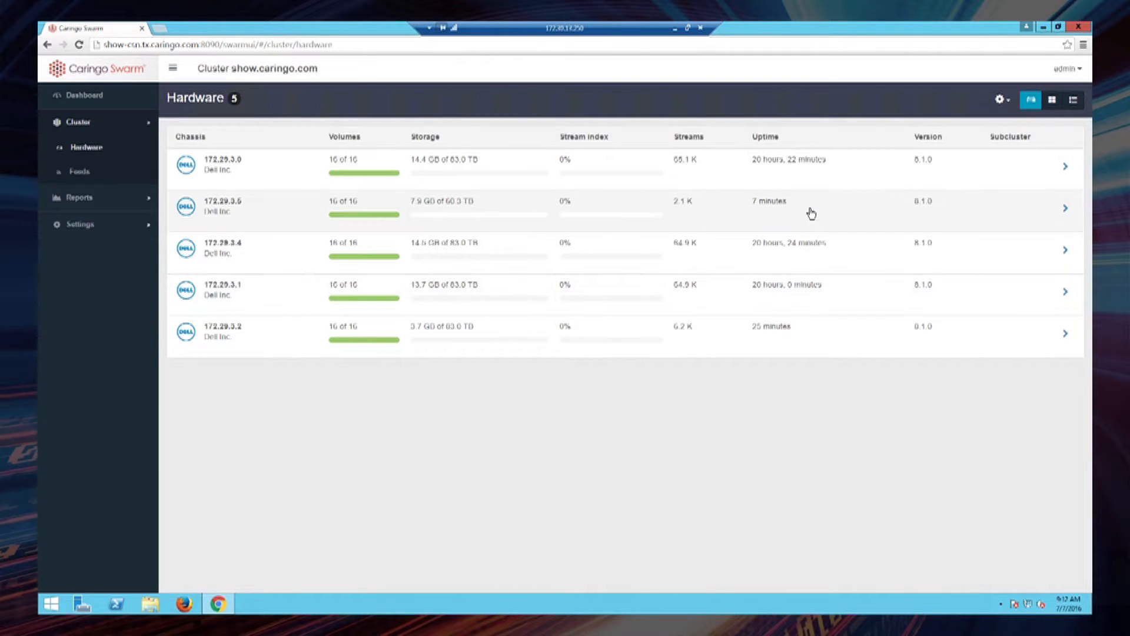
{"action": "mouse_move", "coordinate": [699, 216]}
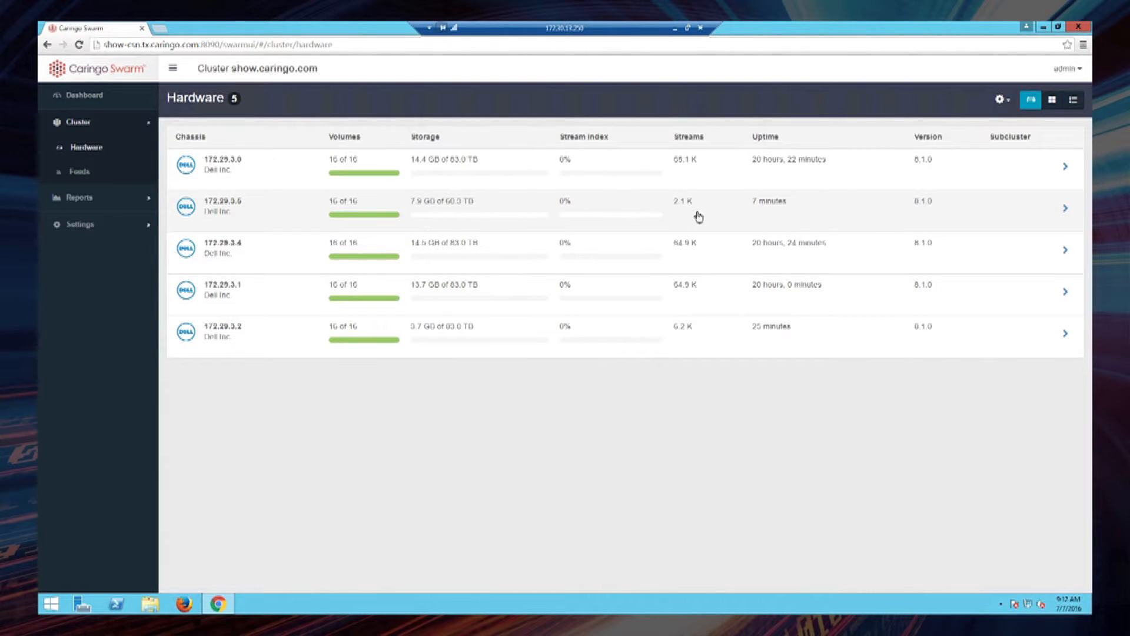
{"action": "mouse_move", "coordinate": [801, 213]}
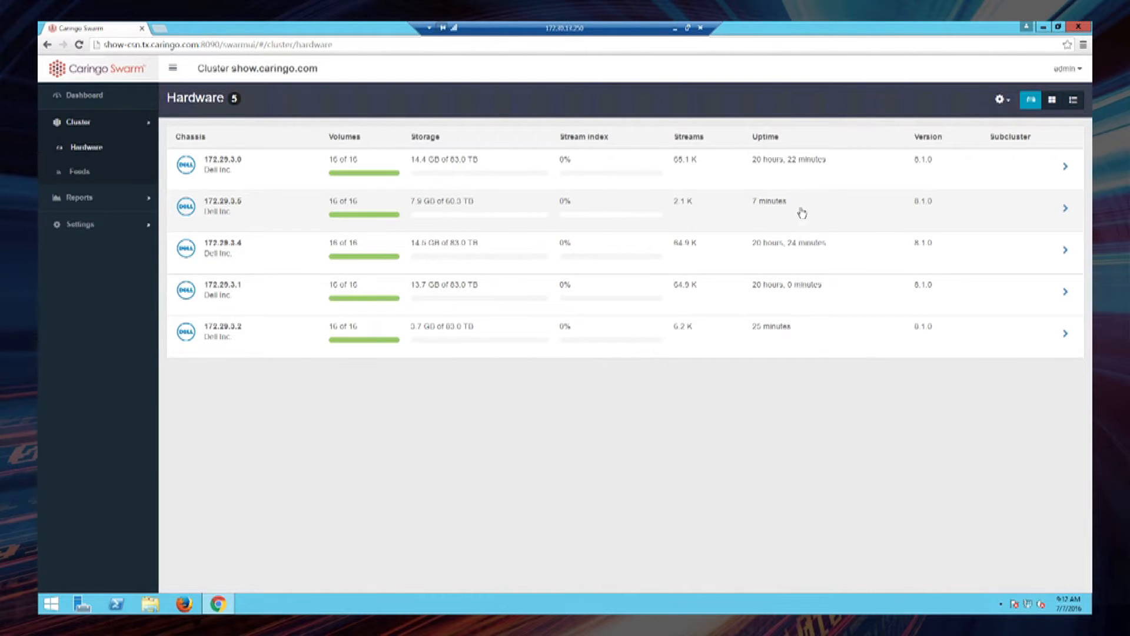
{"action": "mouse_move", "coordinate": [796, 345]}
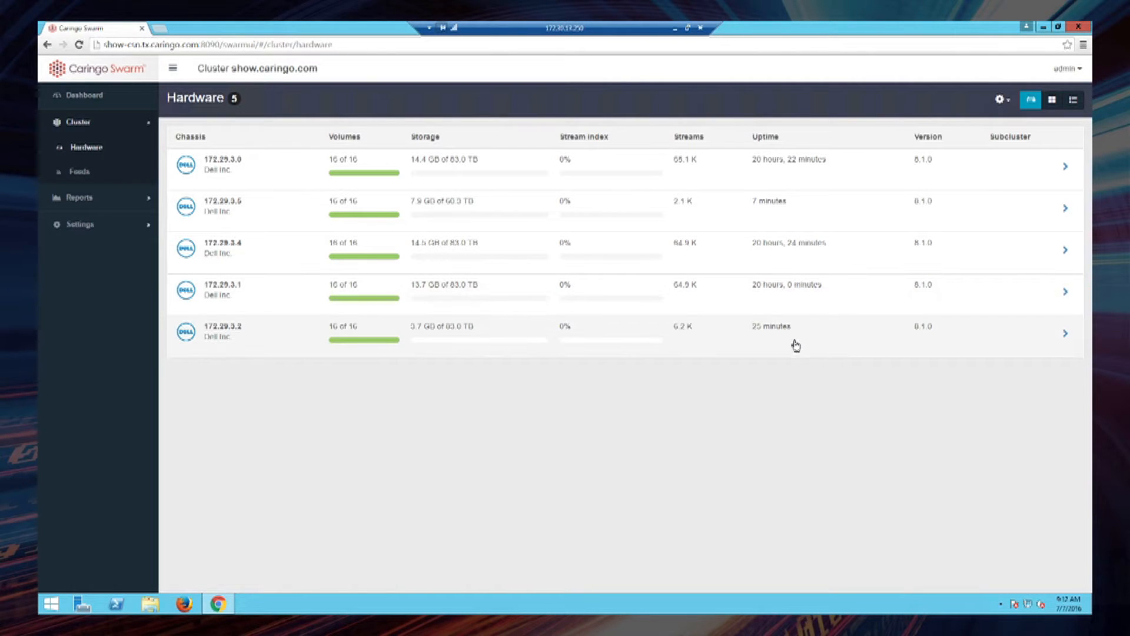
{"action": "mouse_move", "coordinate": [813, 342]}
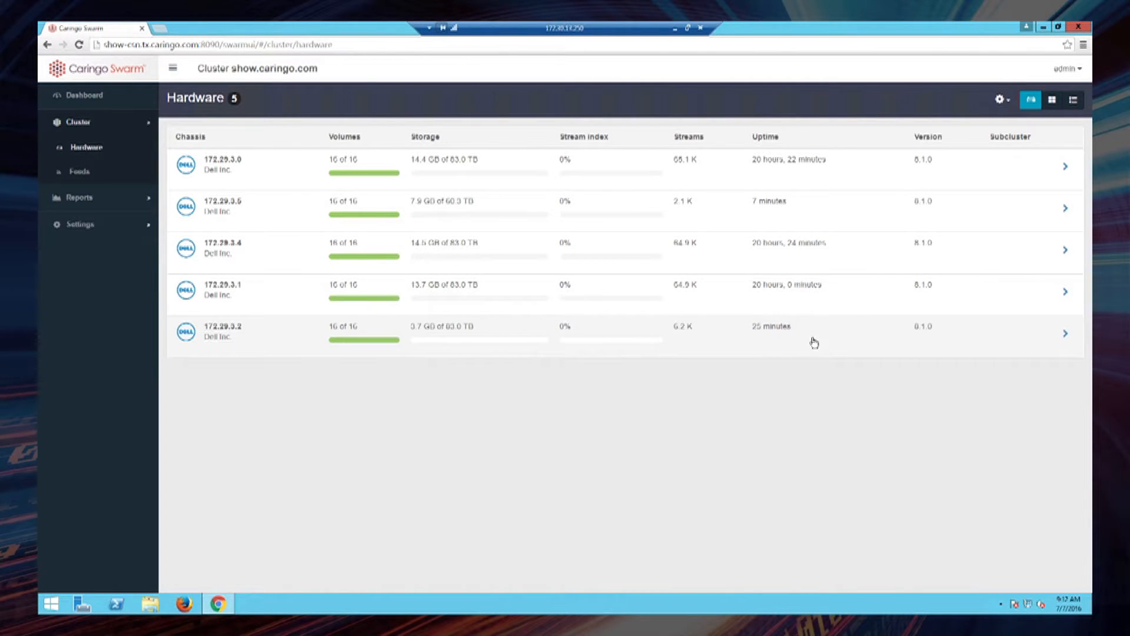
{"action": "mouse_move", "coordinate": [869, 341]}
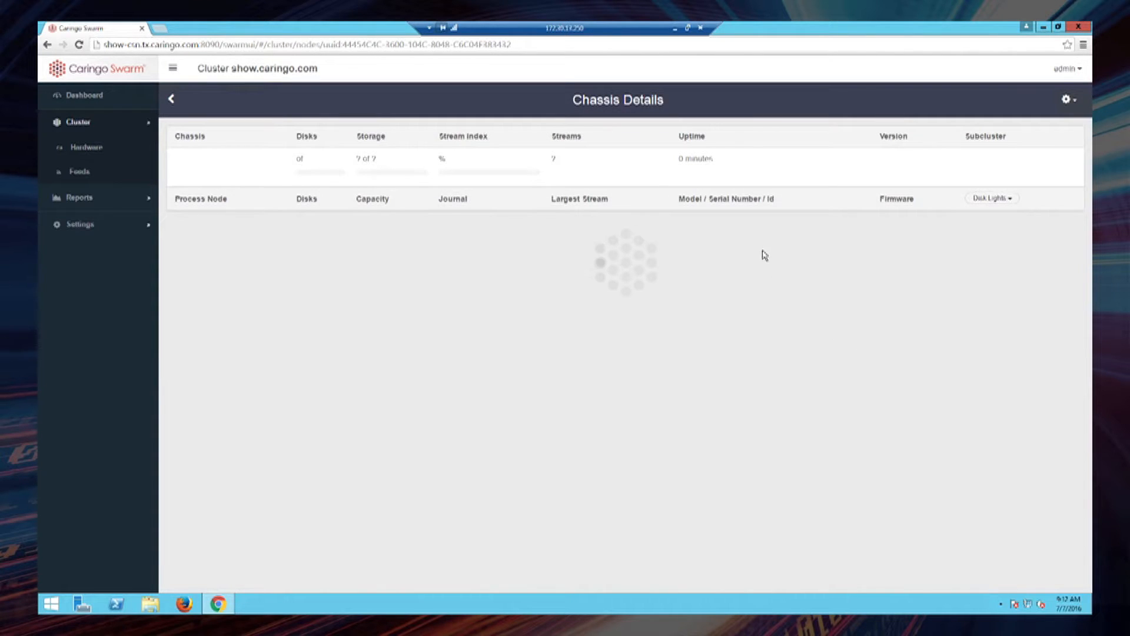
{"action": "mouse_move", "coordinate": [735, 332]}
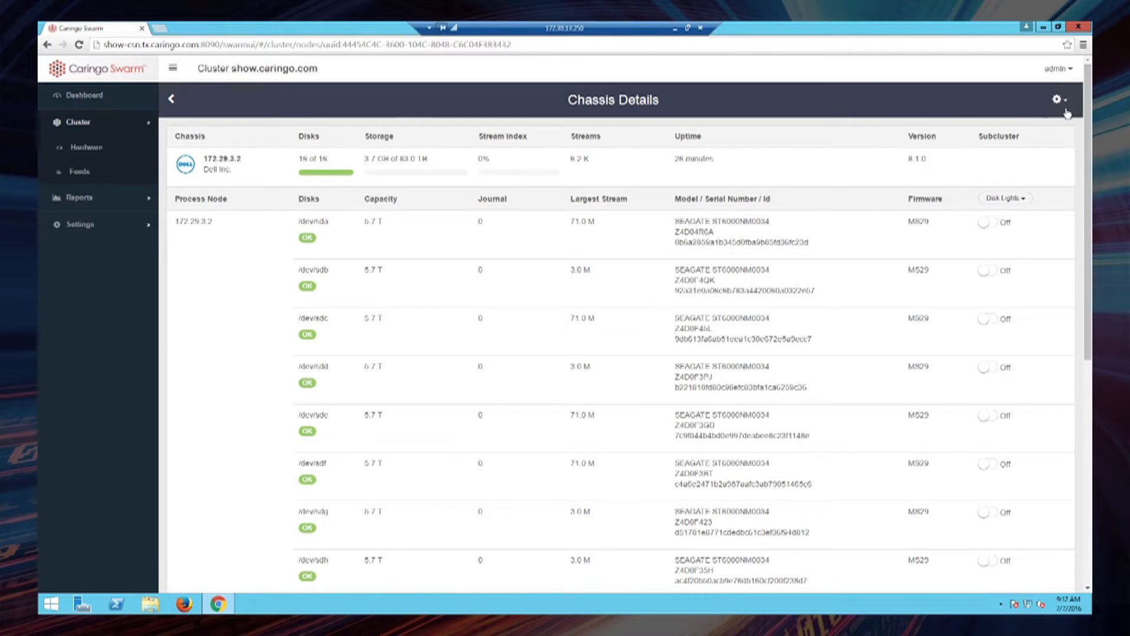
Show the chassis actions menu (Restart, Shutdown, Retire) for 172.29.3.2
{"action": "left_click", "coordinate": [1077, 99]}
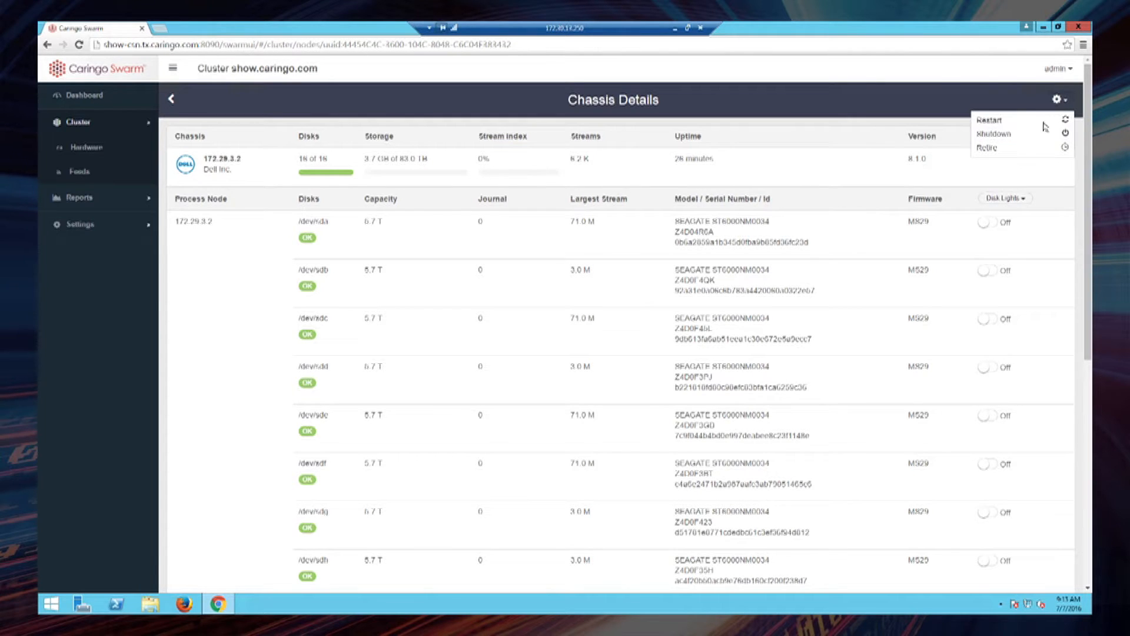
{"action": "mouse_move", "coordinate": [989, 149]}
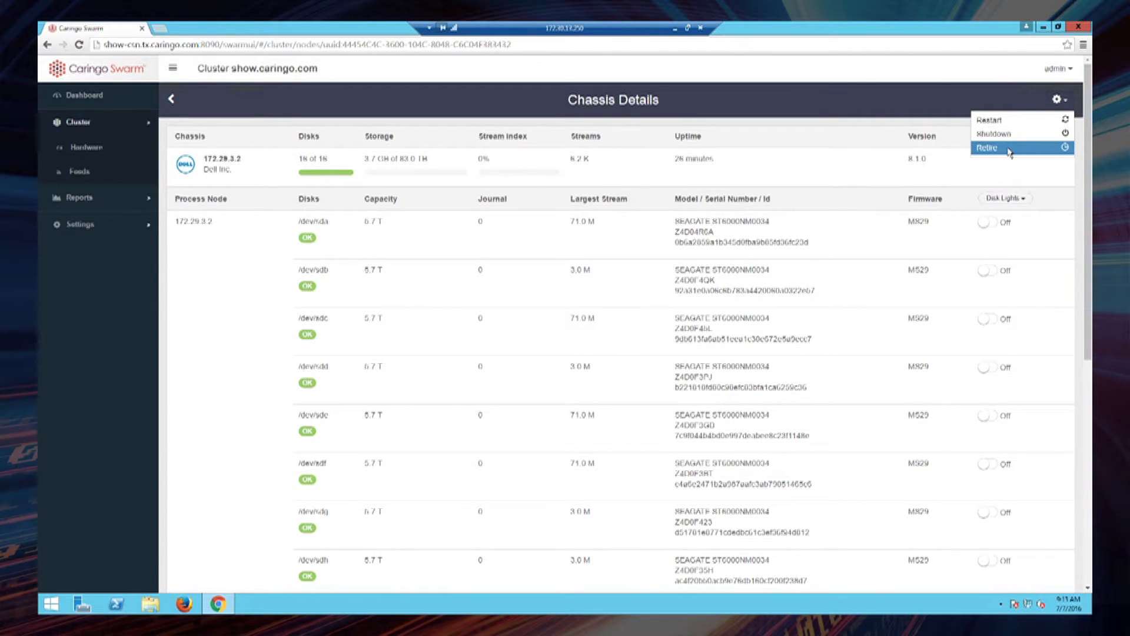
Begin retiring 172.29.3.2 with 'Maximum effort retire (fastest)' selected
{"action": "left_click", "coordinate": [987, 149]}
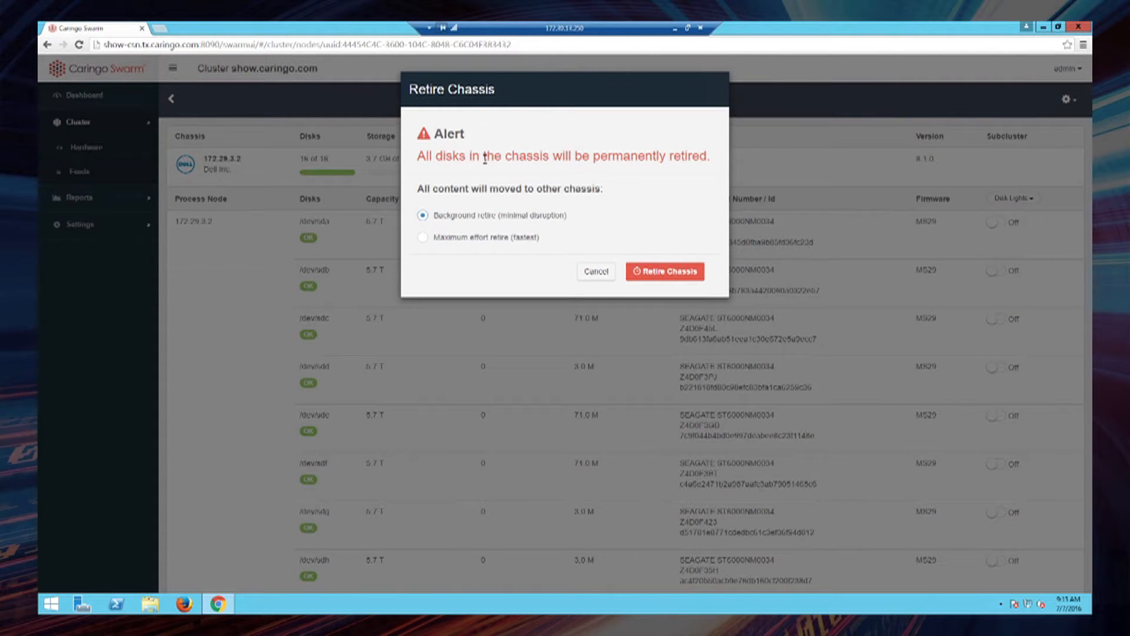
{"action": "mouse_move", "coordinate": [460, 203]}
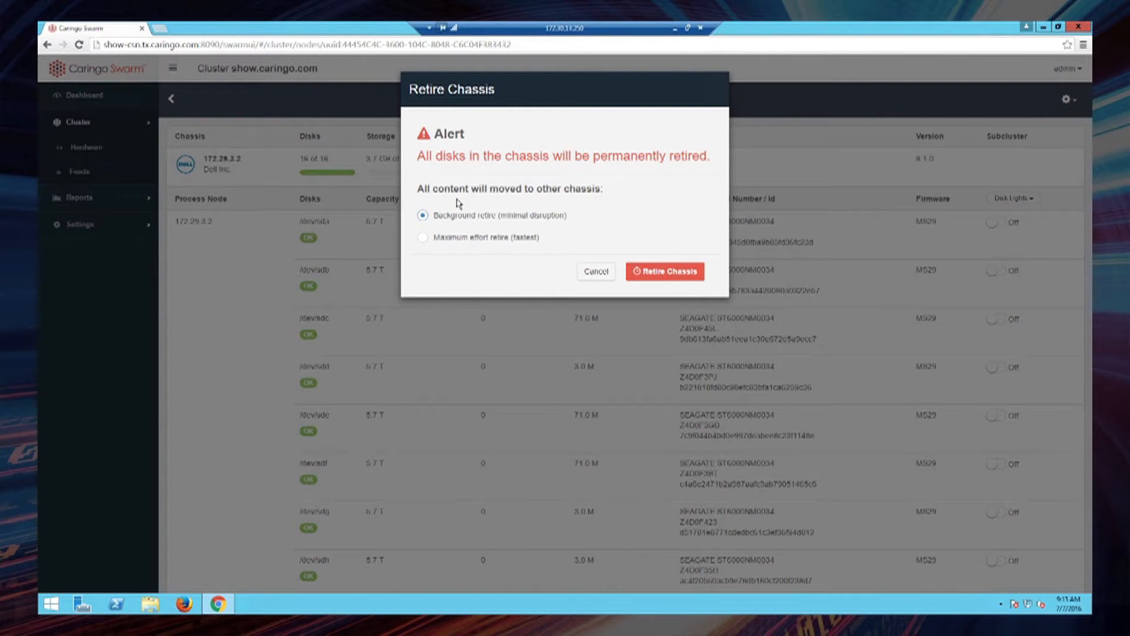
{"action": "mouse_move", "coordinate": [545, 213]}
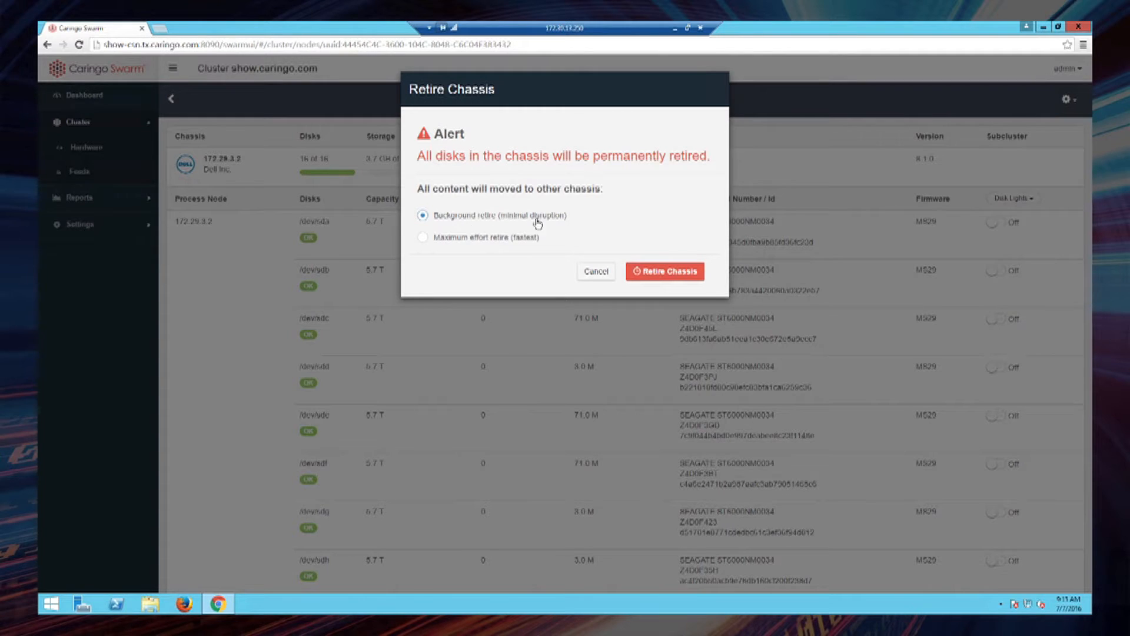
{"action": "mouse_move", "coordinate": [470, 230]}
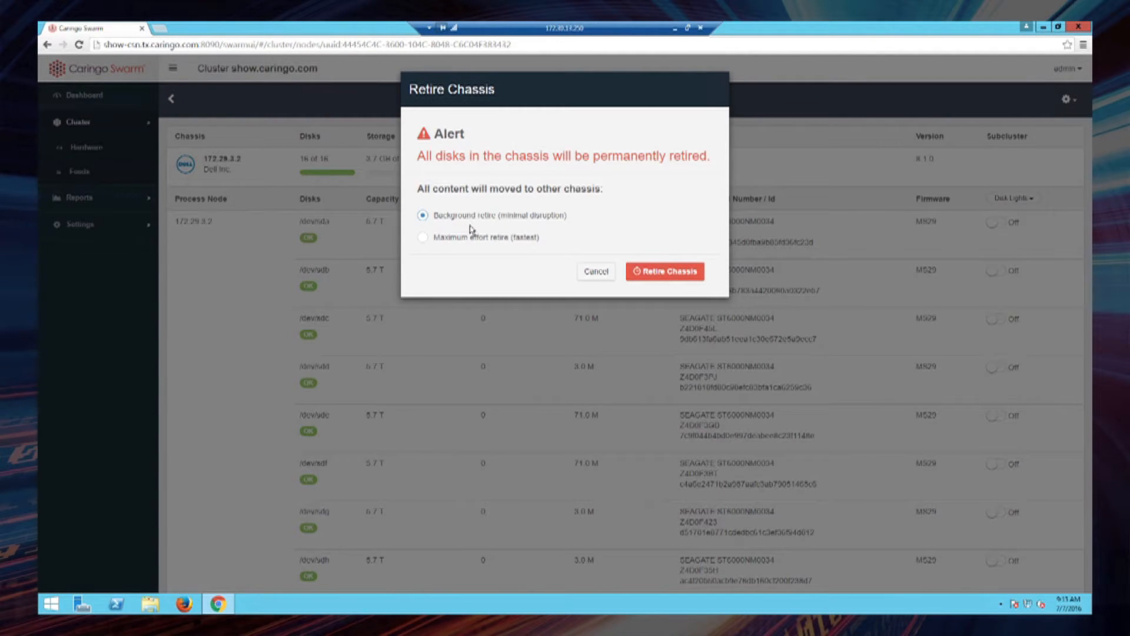
{"action": "mouse_move", "coordinate": [566, 224]}
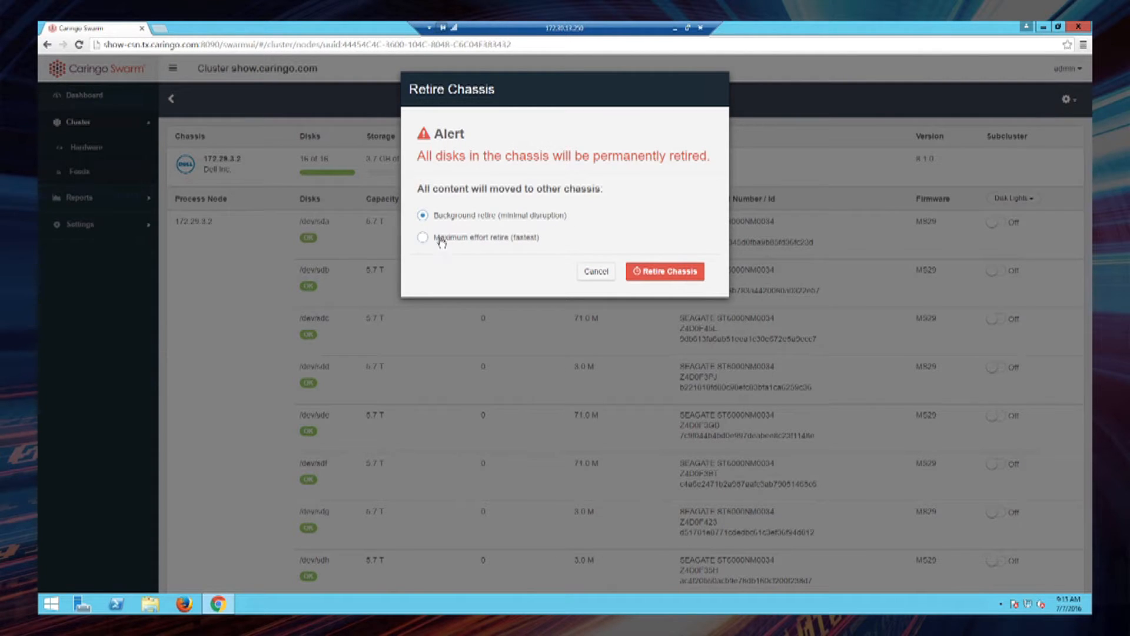
{"action": "left_click", "coordinate": [422, 236]}
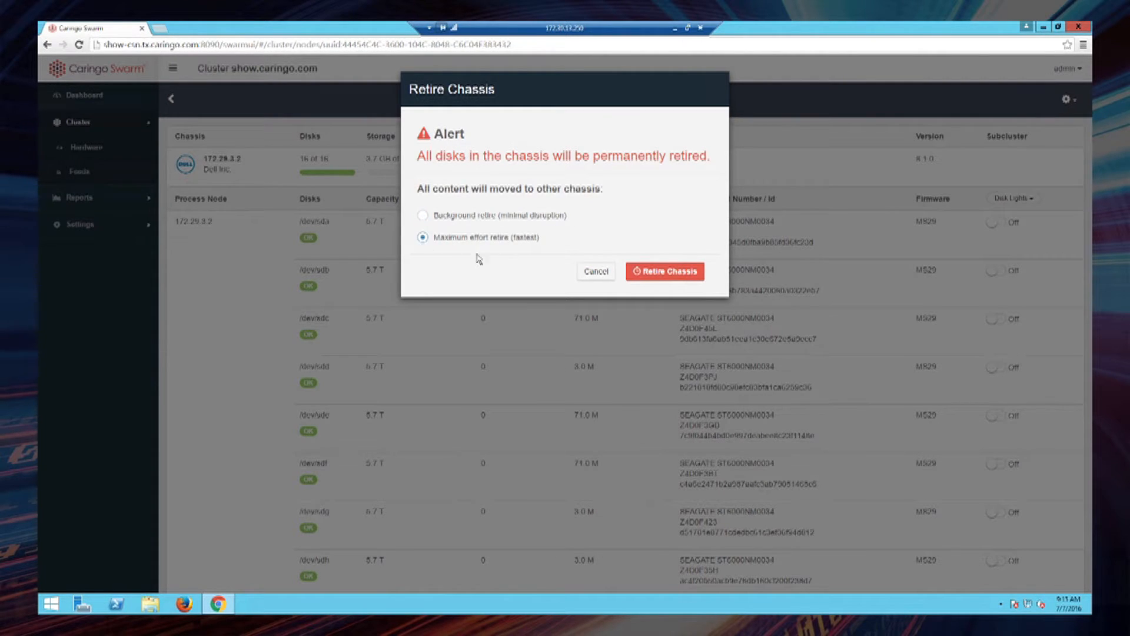
{"action": "mouse_move", "coordinate": [538, 250]}
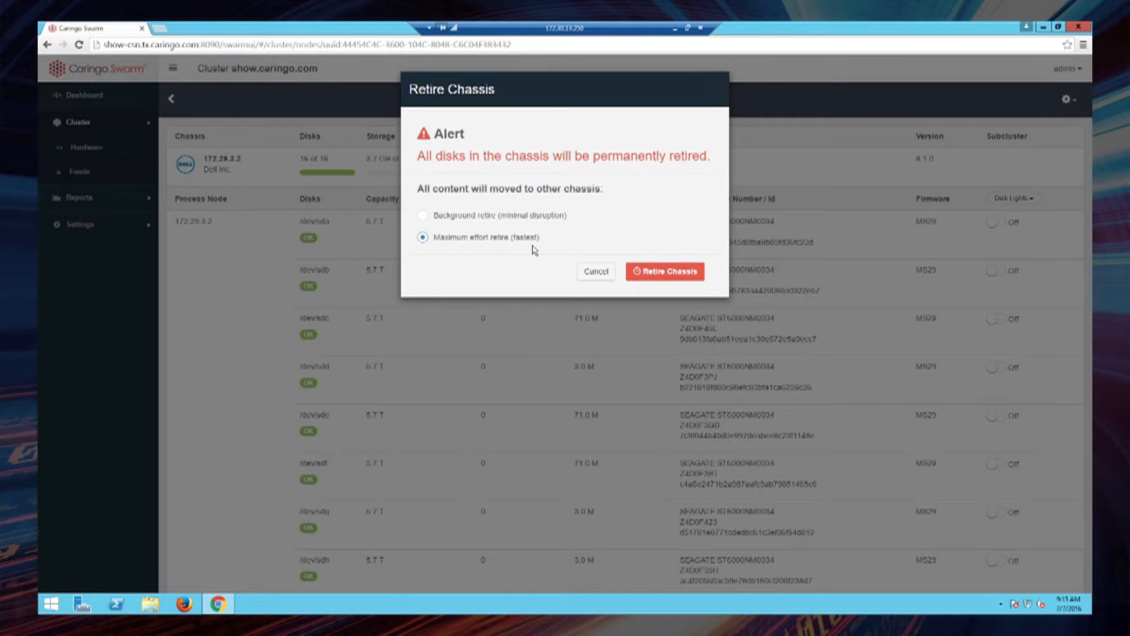
{"action": "mouse_move", "coordinate": [651, 223]}
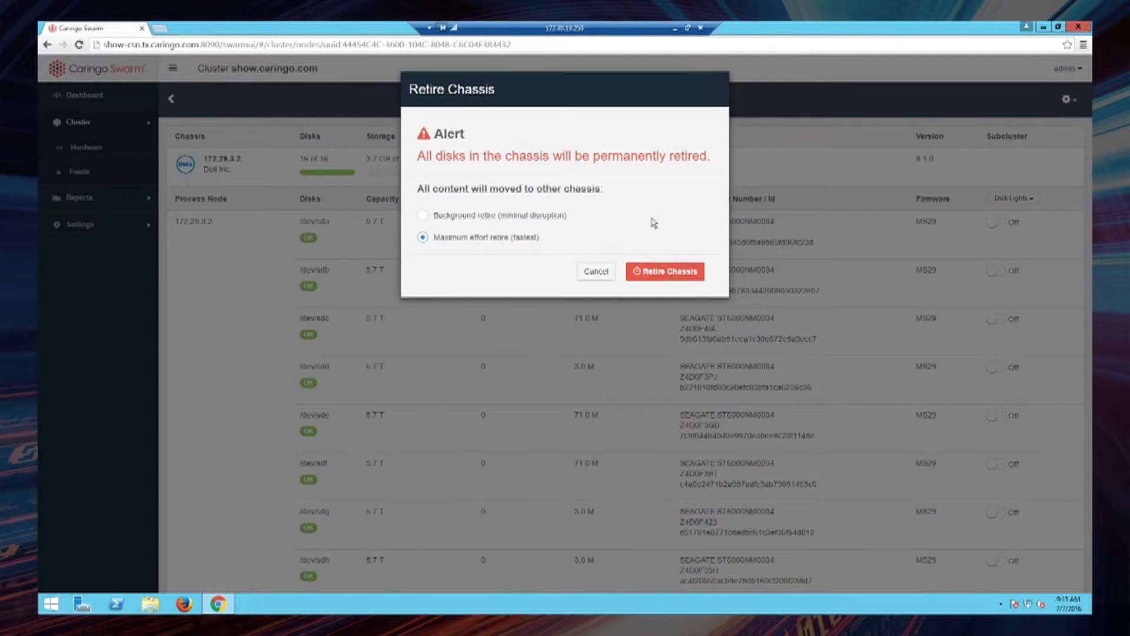
{"action": "mouse_move", "coordinate": [631, 229]}
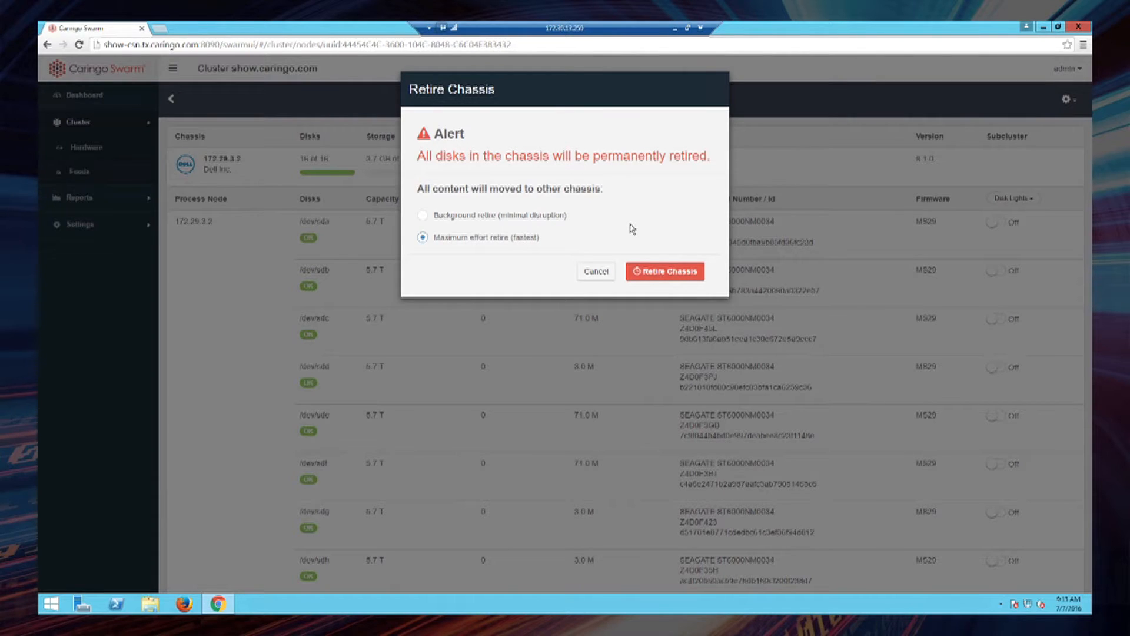
{"action": "mouse_move", "coordinate": [662, 232]}
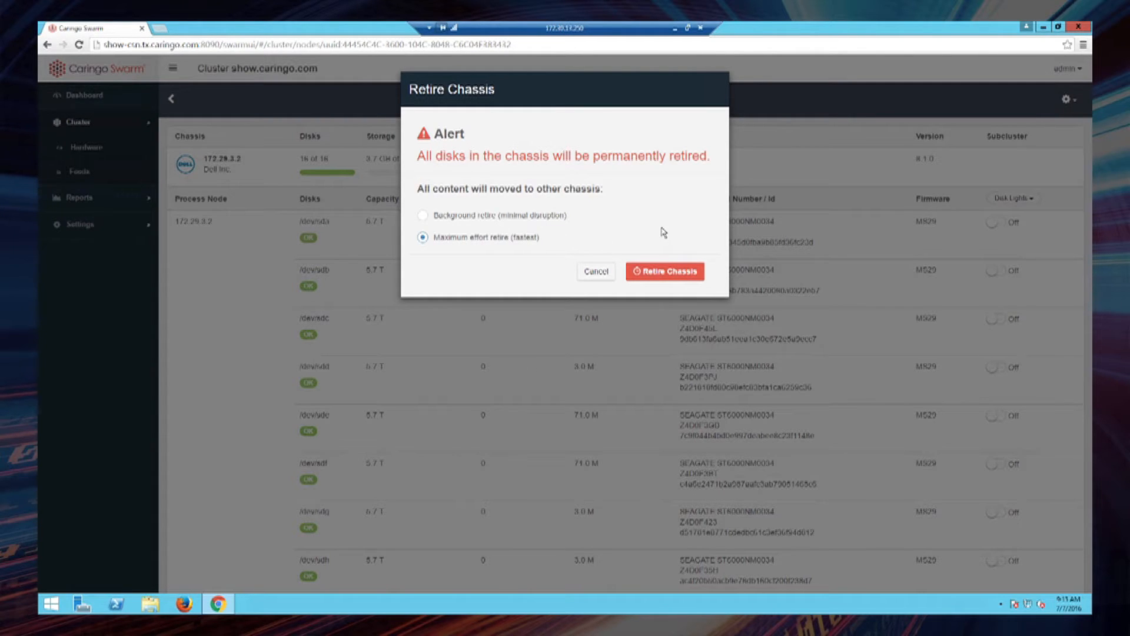
{"action": "mouse_move", "coordinate": [682, 221]}
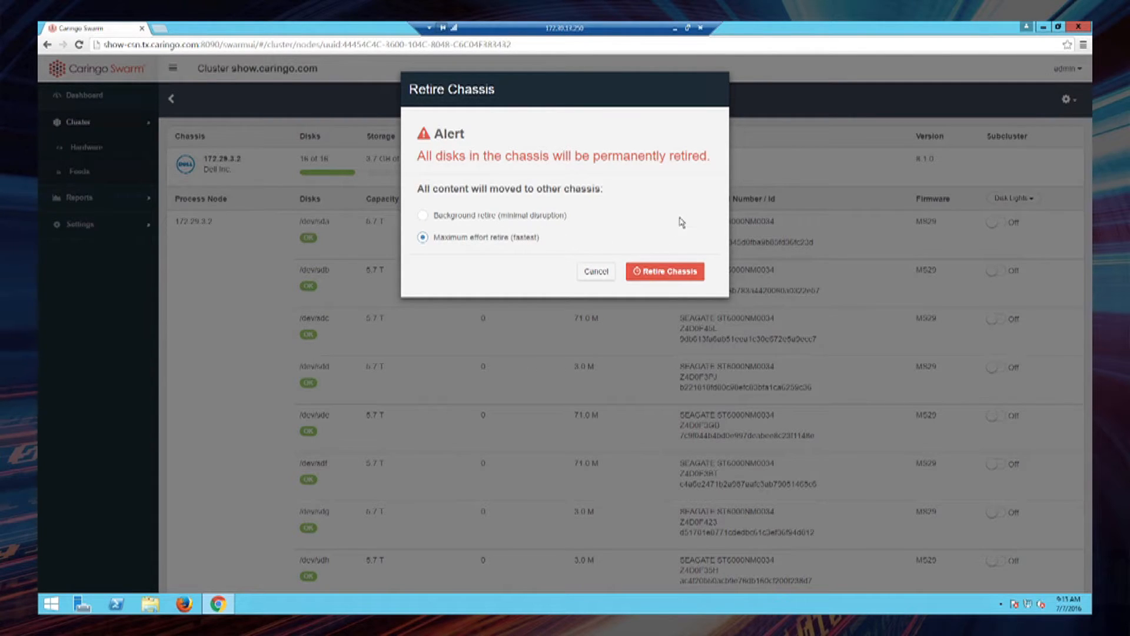
{"action": "mouse_move", "coordinate": [664, 272]}
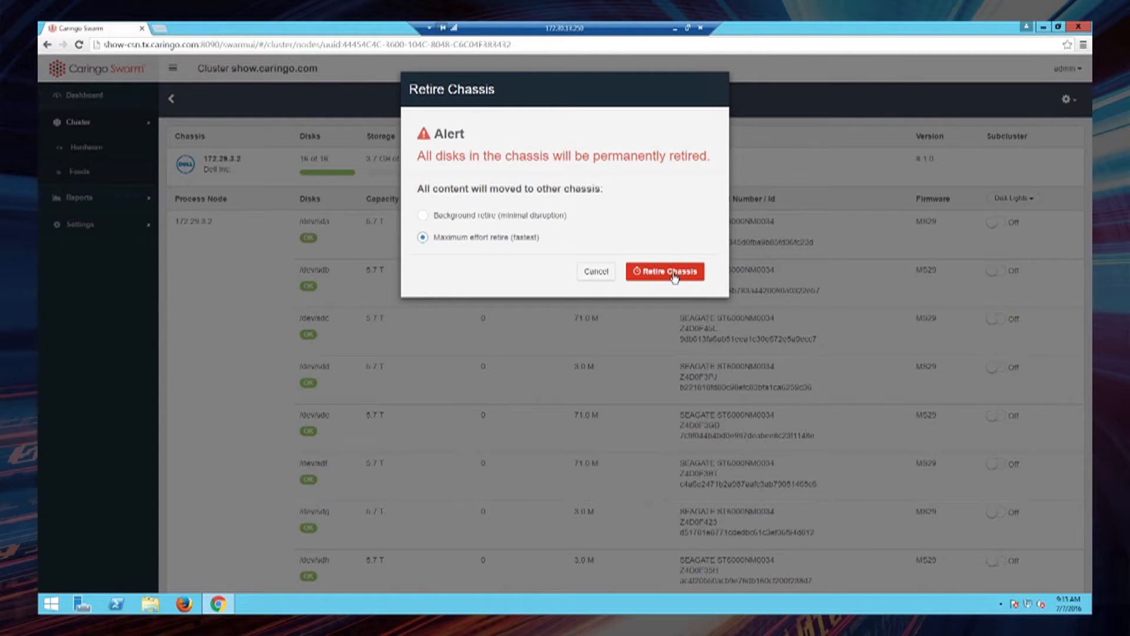
Confirm Retire Chassis for 172.29.3.2 and return to the dashboard showing one chassis retiring
{"action": "left_click", "coordinate": [665, 270]}
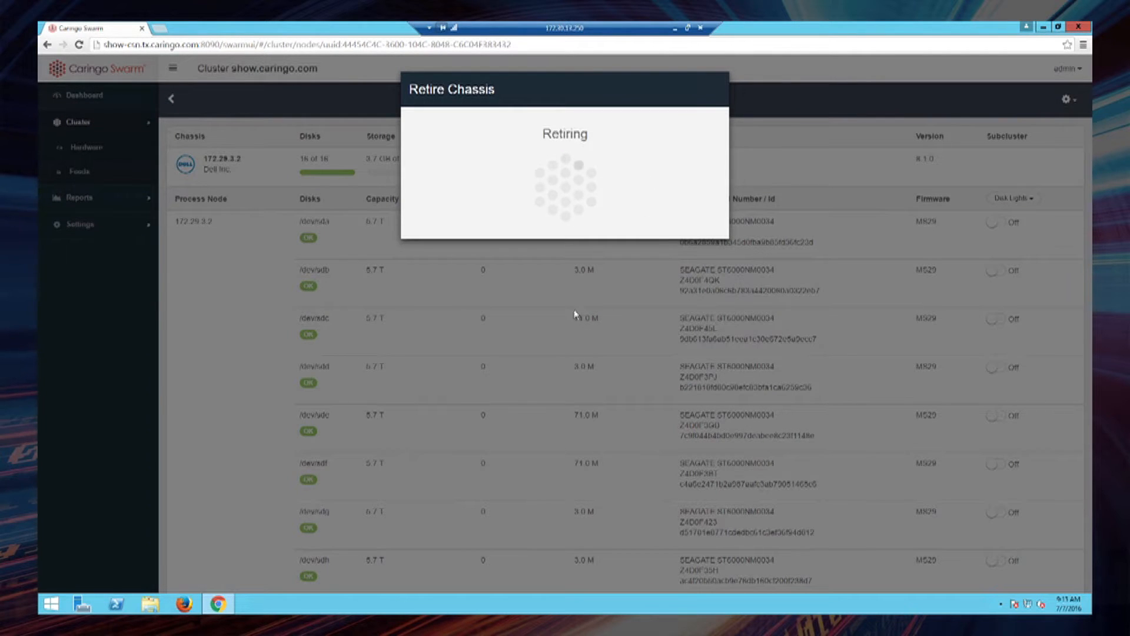
{"action": "mouse_move", "coordinate": [549, 290]}
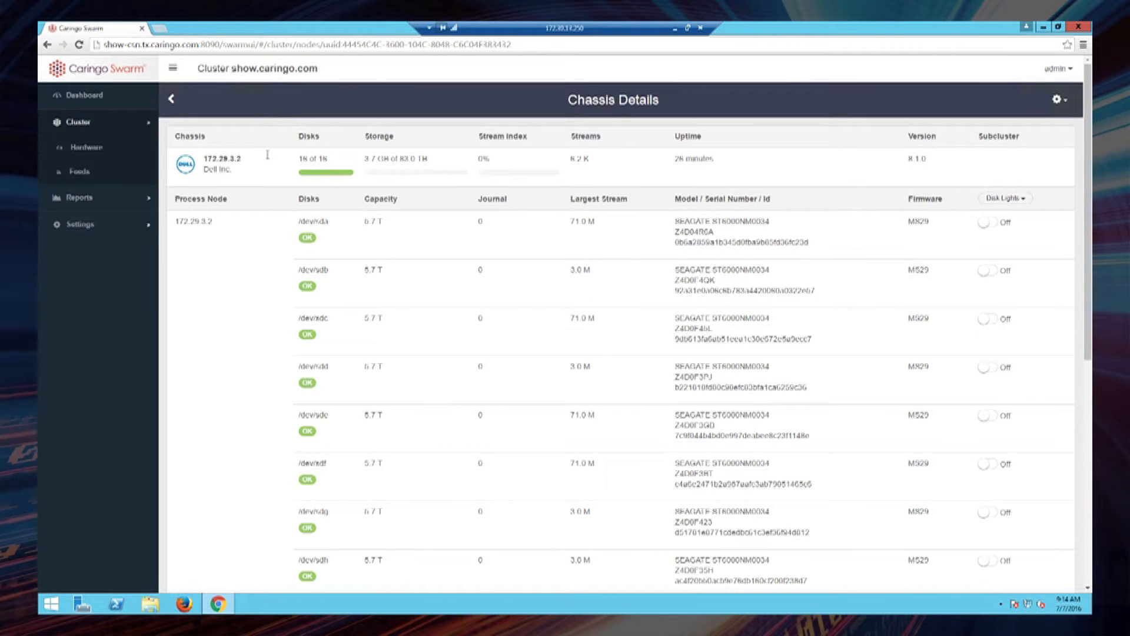
{"action": "left_click", "coordinate": [84, 94]}
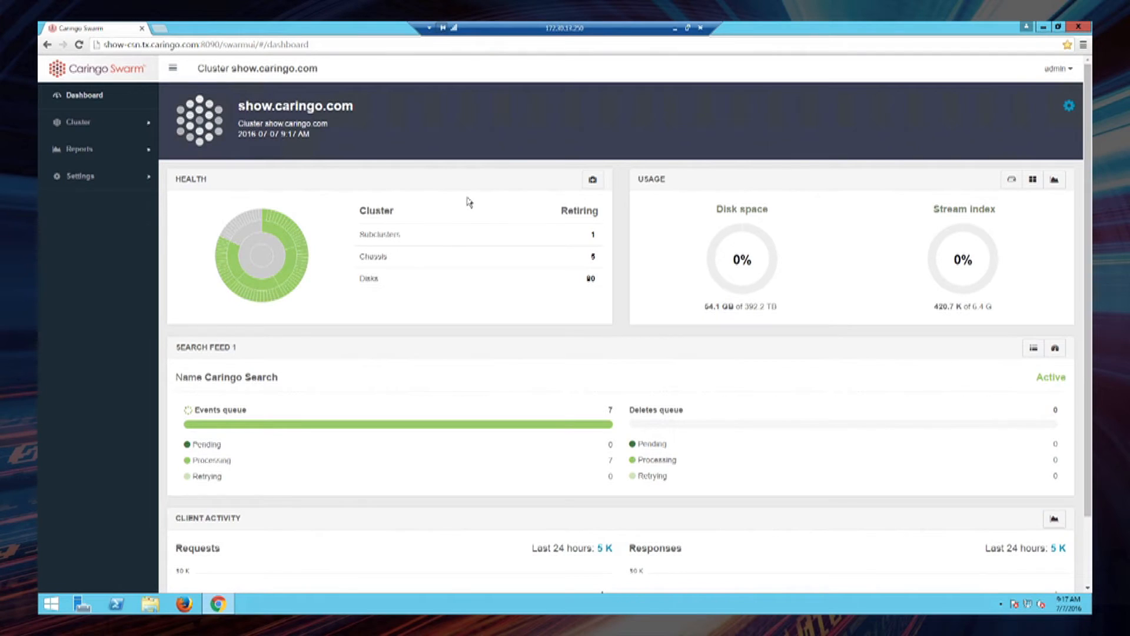
{"action": "mouse_move", "coordinate": [250, 230]}
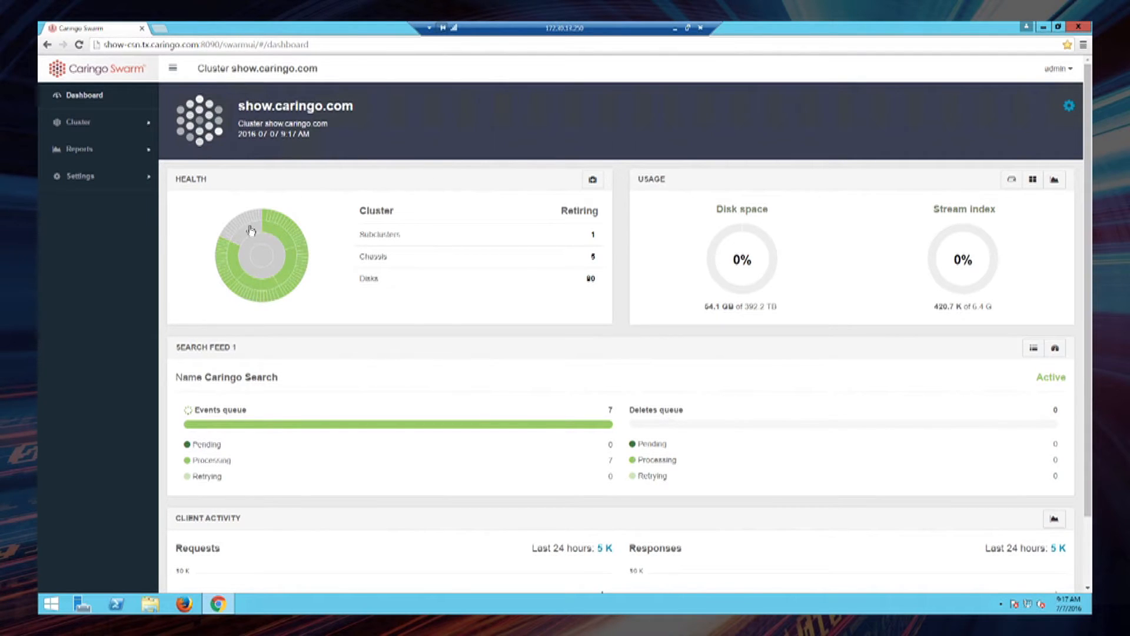
{"action": "mouse_move", "coordinate": [244, 252]}
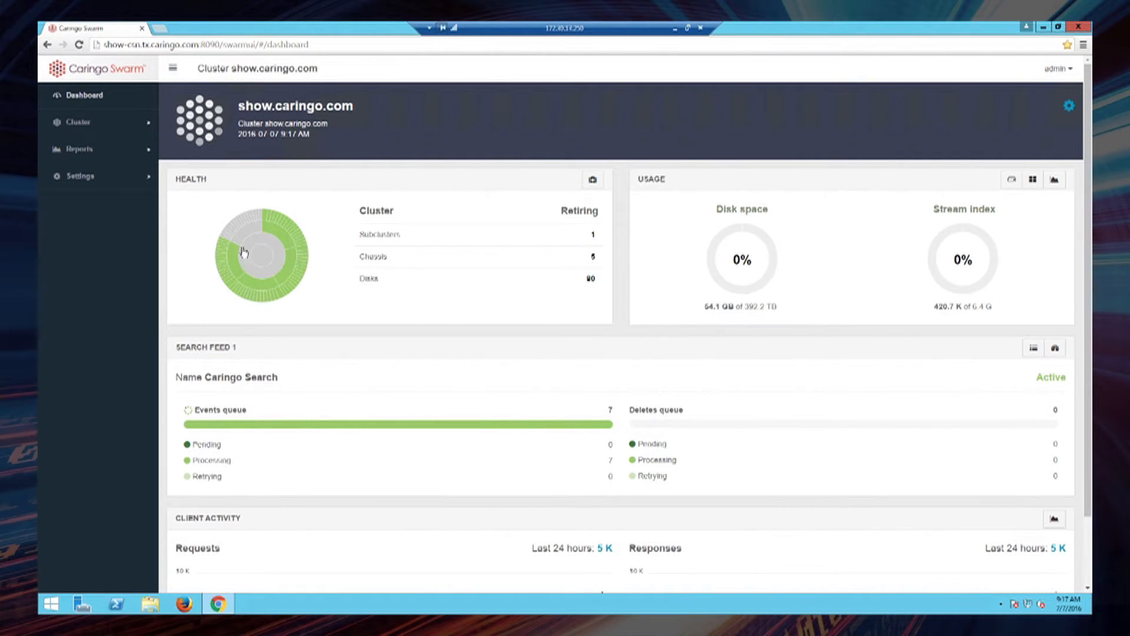
{"action": "mouse_move", "coordinate": [352, 190]}
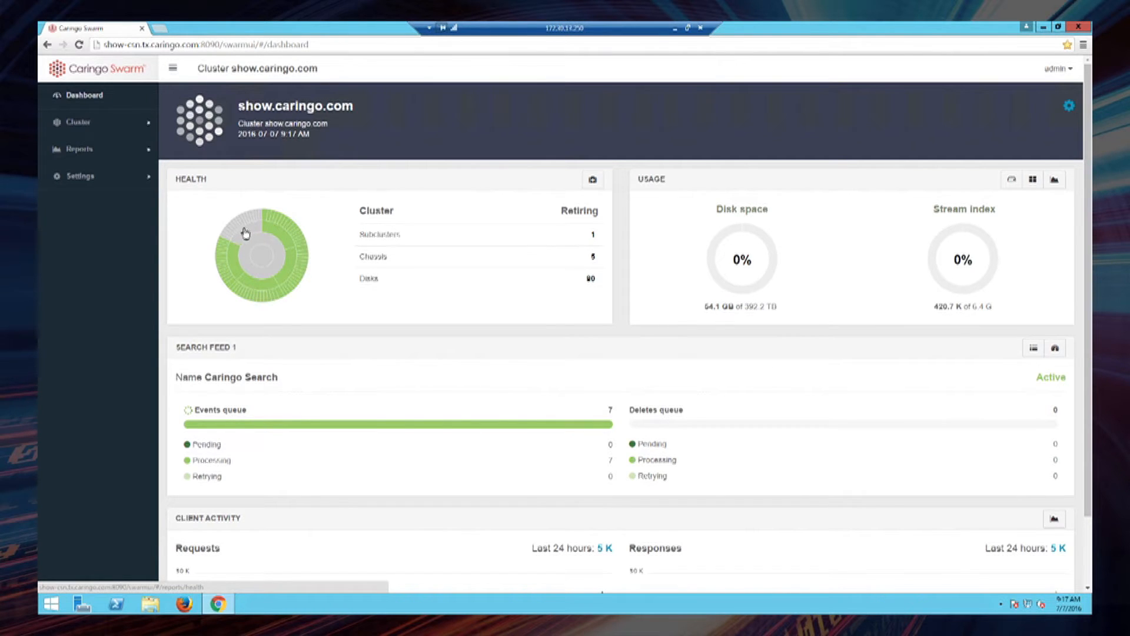
{"action": "mouse_move", "coordinate": [254, 244]}
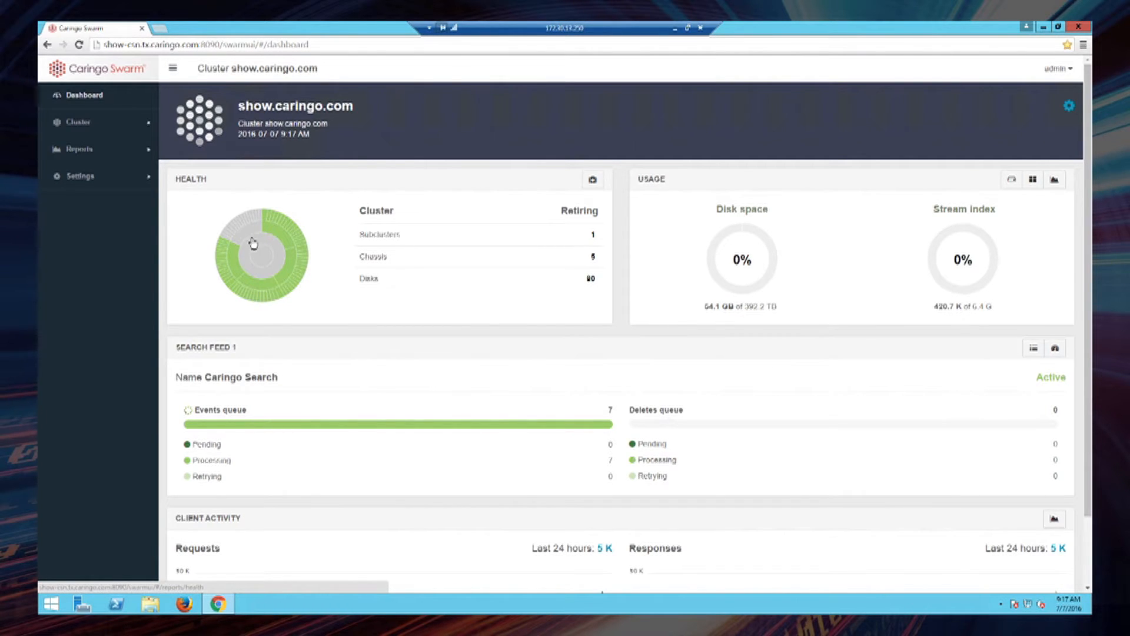
{"action": "mouse_move", "coordinate": [261, 257]}
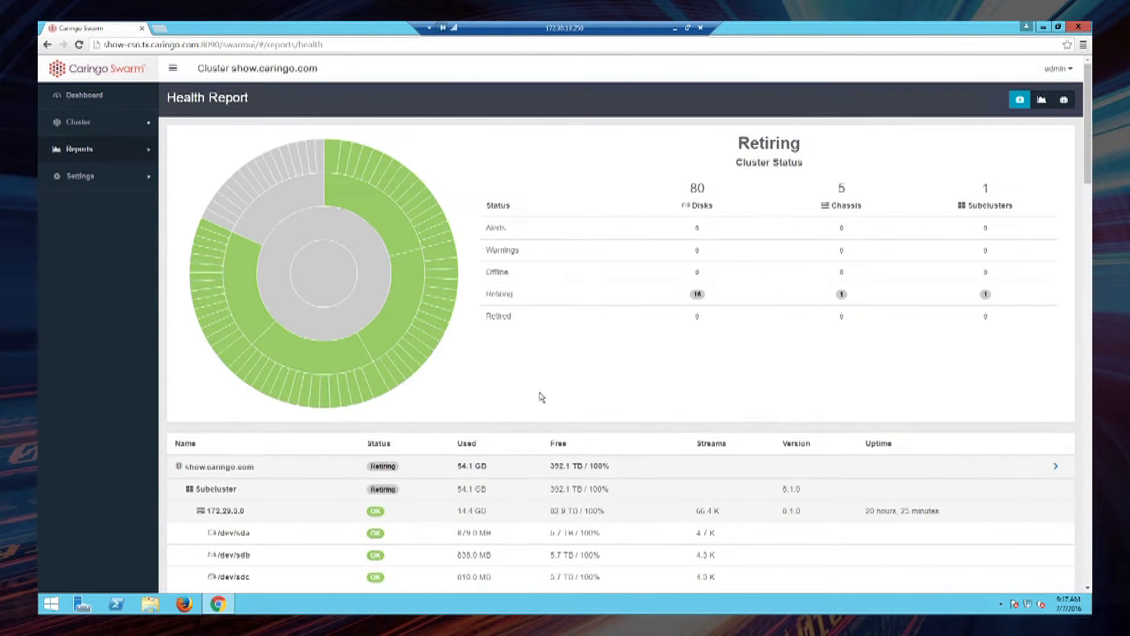
{"action": "mouse_move", "coordinate": [750, 390]}
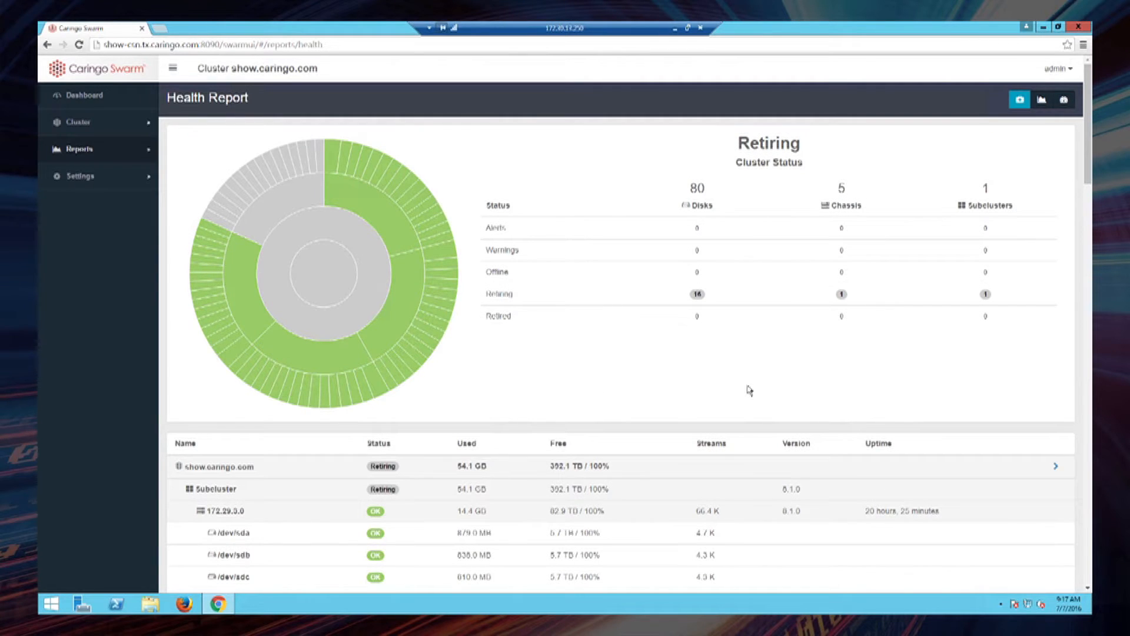
{"action": "mouse_move", "coordinate": [770, 185]}
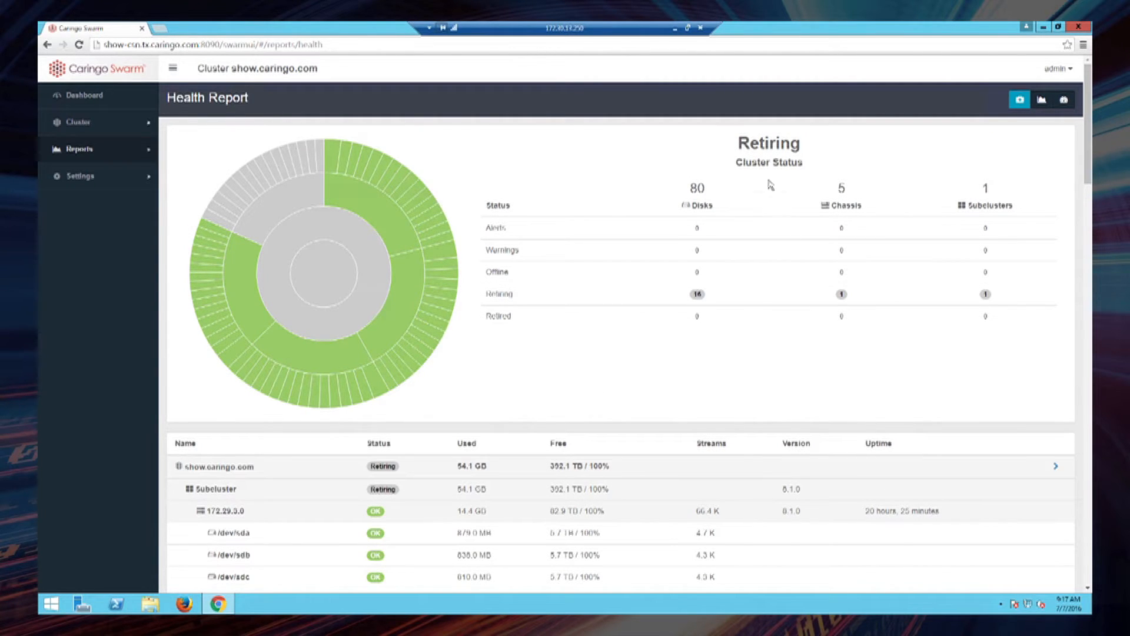
{"action": "mouse_move", "coordinate": [599, 370]}
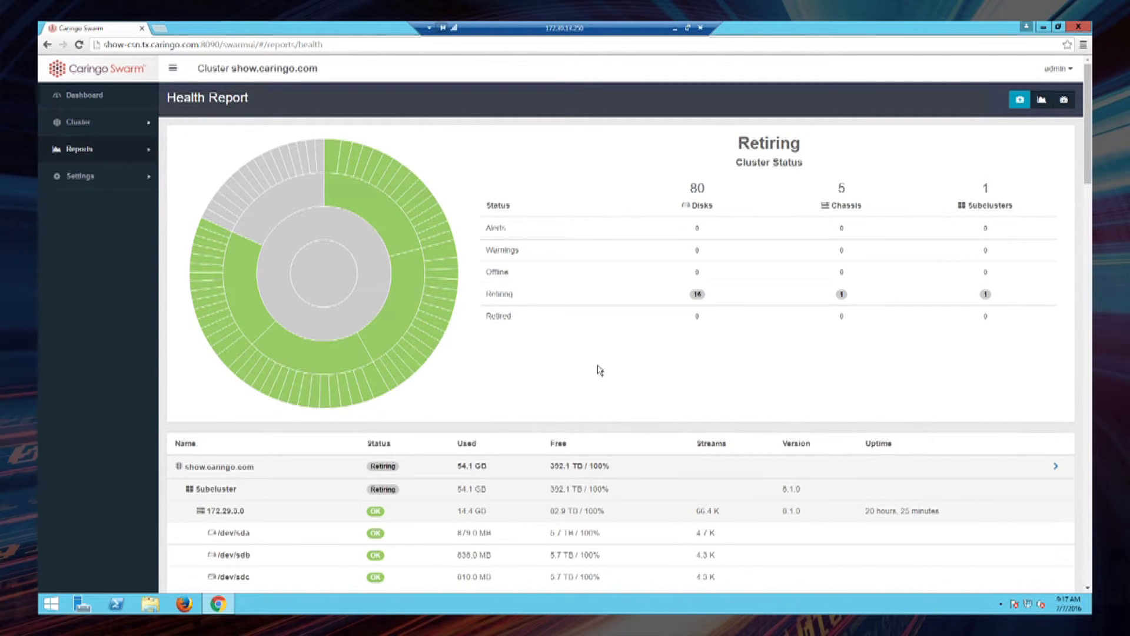
{"action": "mouse_move", "coordinate": [302, 187]}
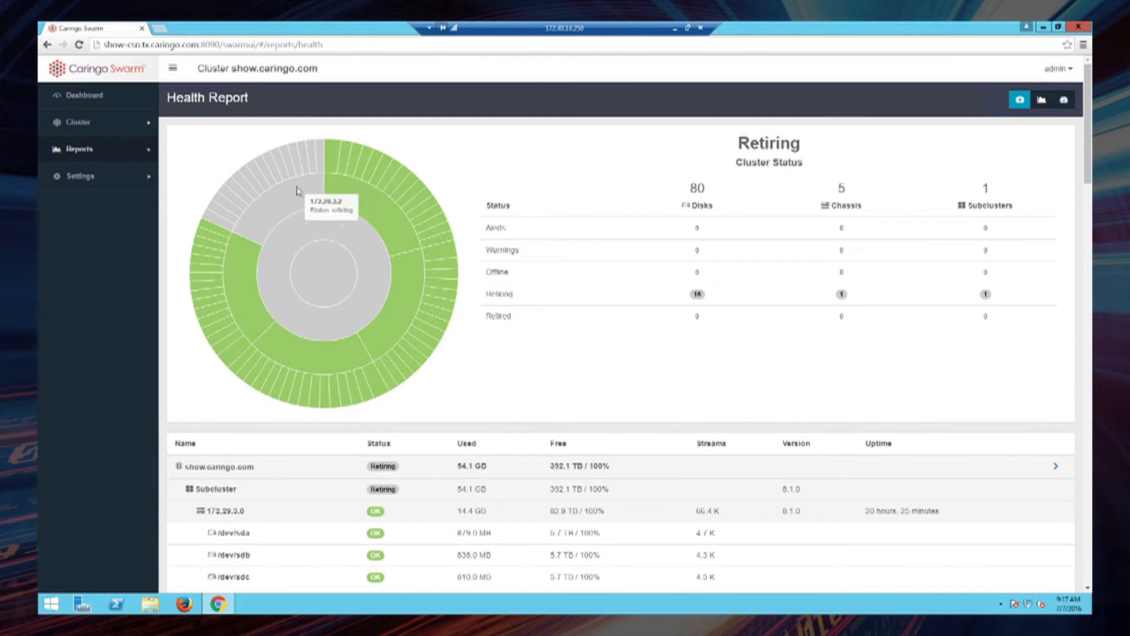
{"action": "mouse_move", "coordinate": [280, 202]}
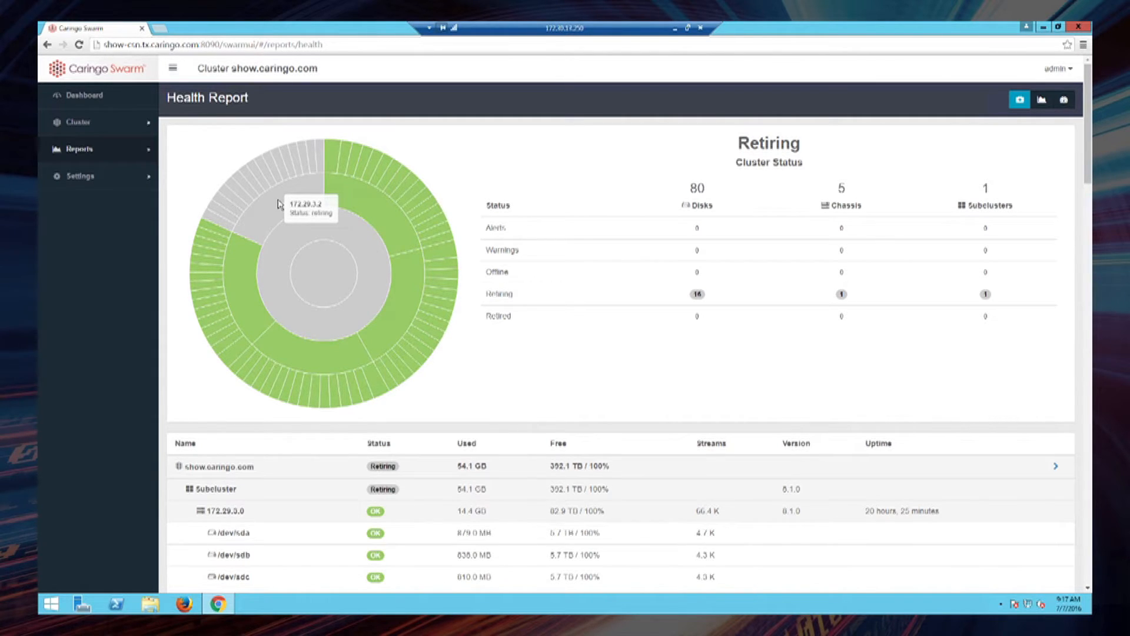
{"action": "mouse_move", "coordinate": [302, 161]}
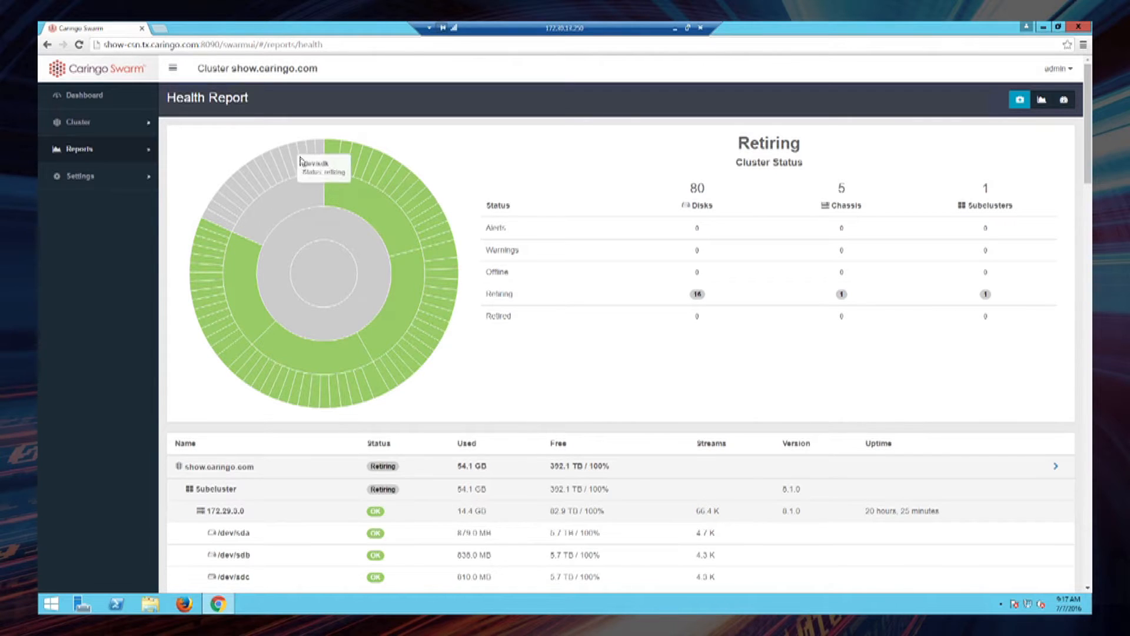
{"action": "mouse_move", "coordinate": [280, 166]}
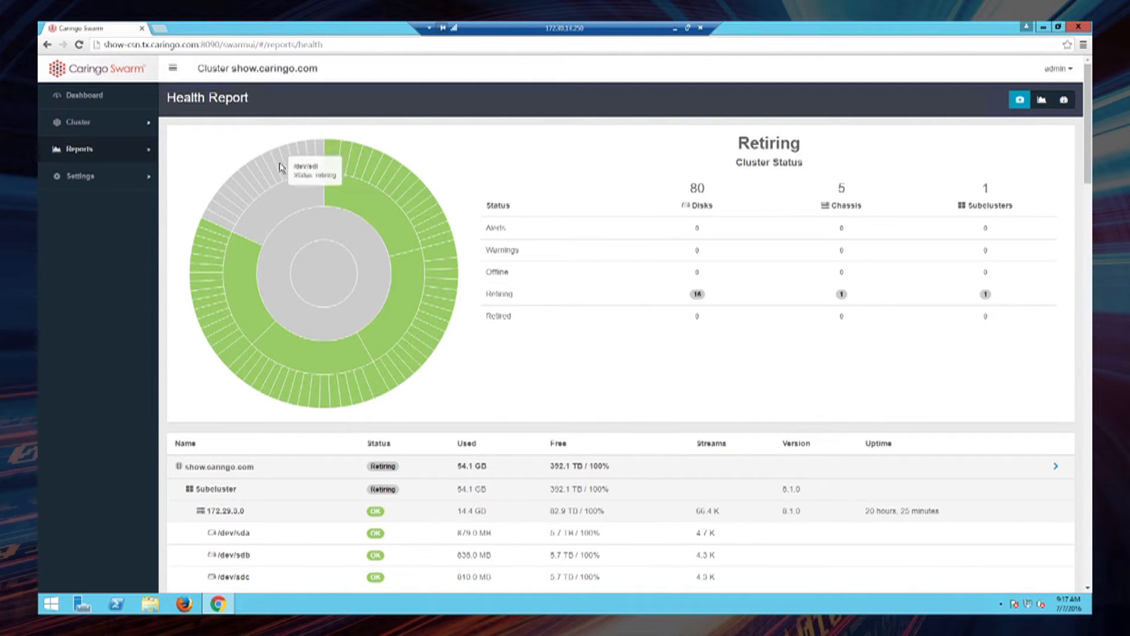
{"action": "mouse_move", "coordinate": [227, 225]}
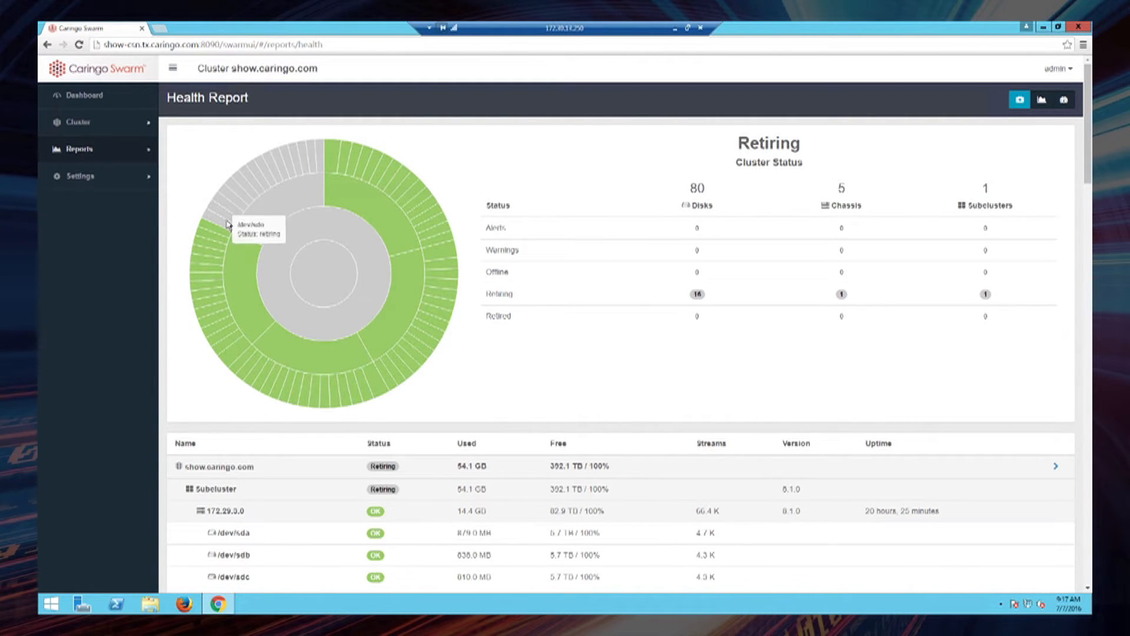
{"action": "mouse_move", "coordinate": [663, 187]}
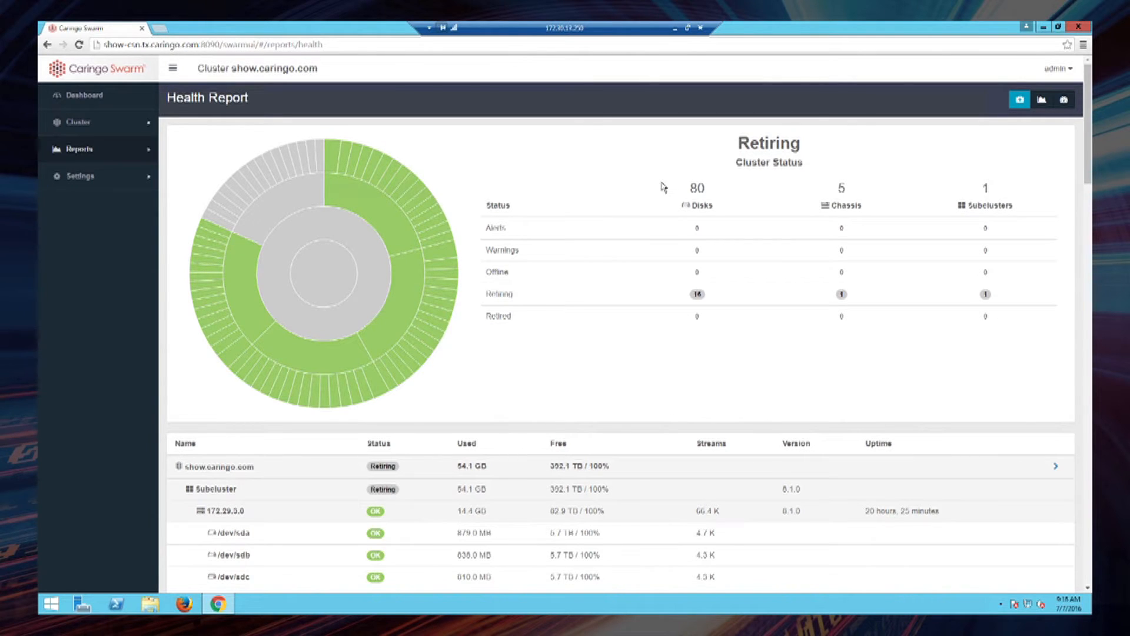
{"action": "mouse_move", "coordinate": [690, 173]}
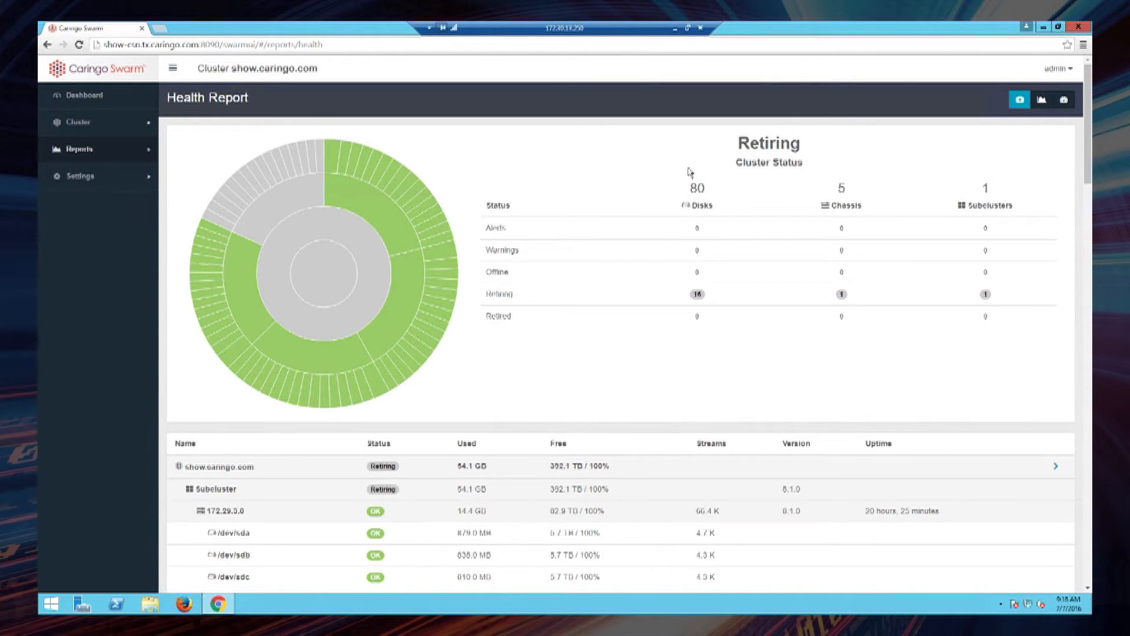
{"action": "mouse_move", "coordinate": [727, 246]}
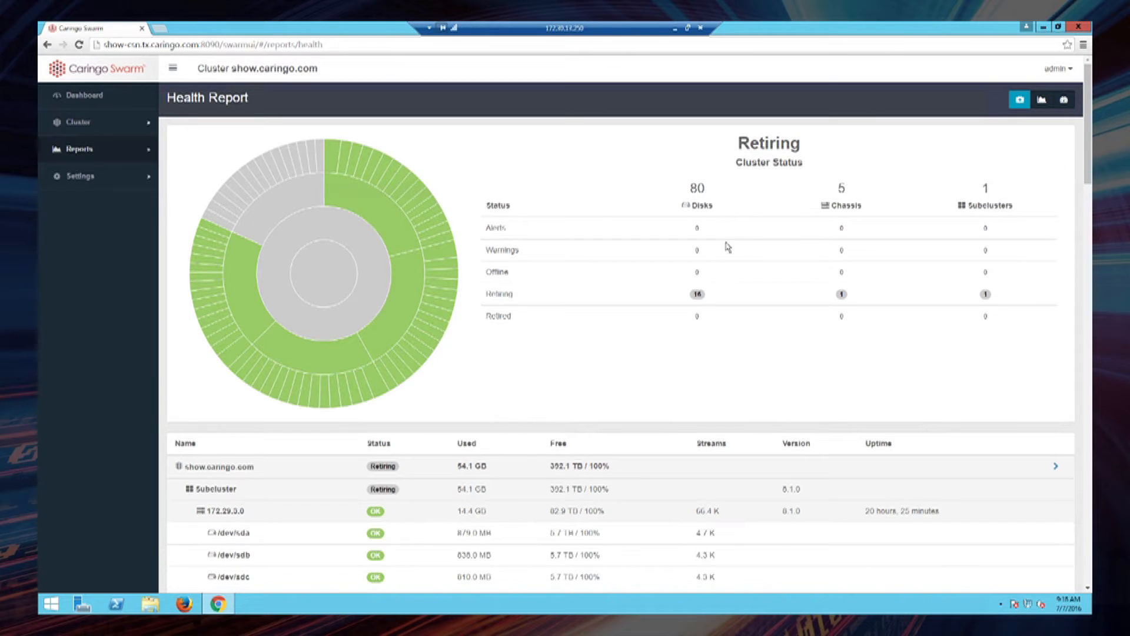
{"action": "mouse_move", "coordinate": [726, 320]}
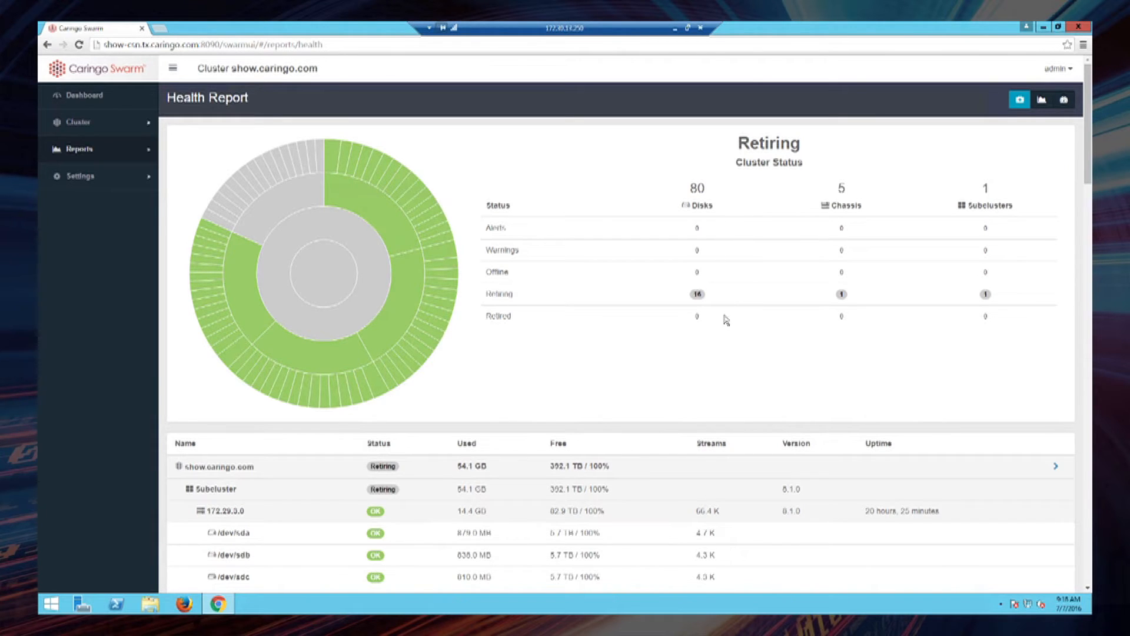
{"action": "mouse_move", "coordinate": [733, 349]}
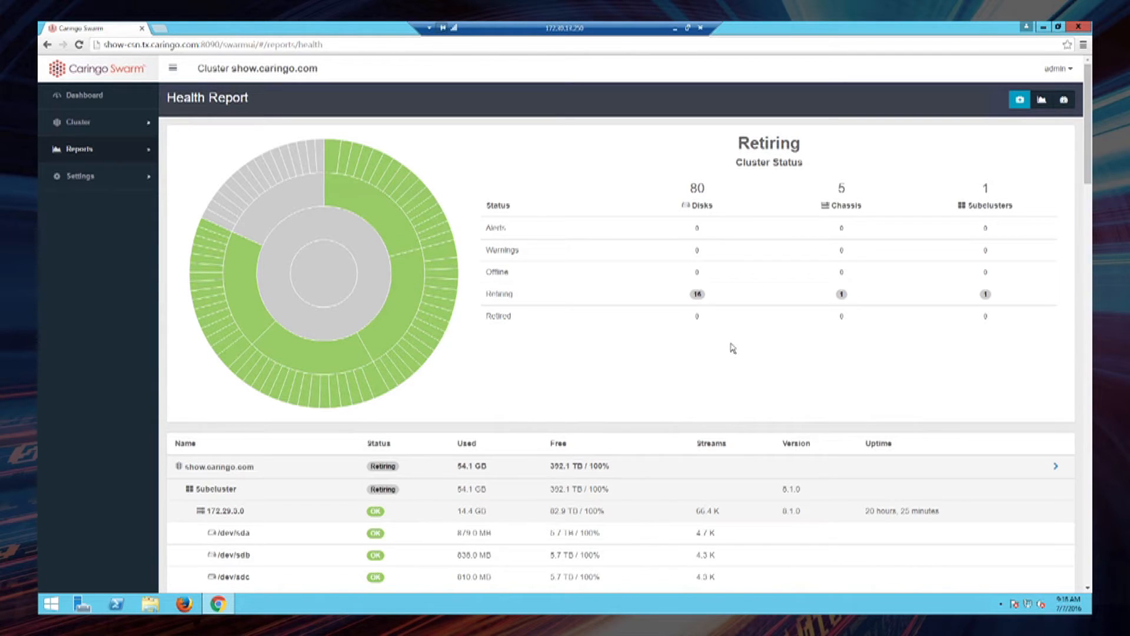
{"action": "mouse_move", "coordinate": [757, 349]}
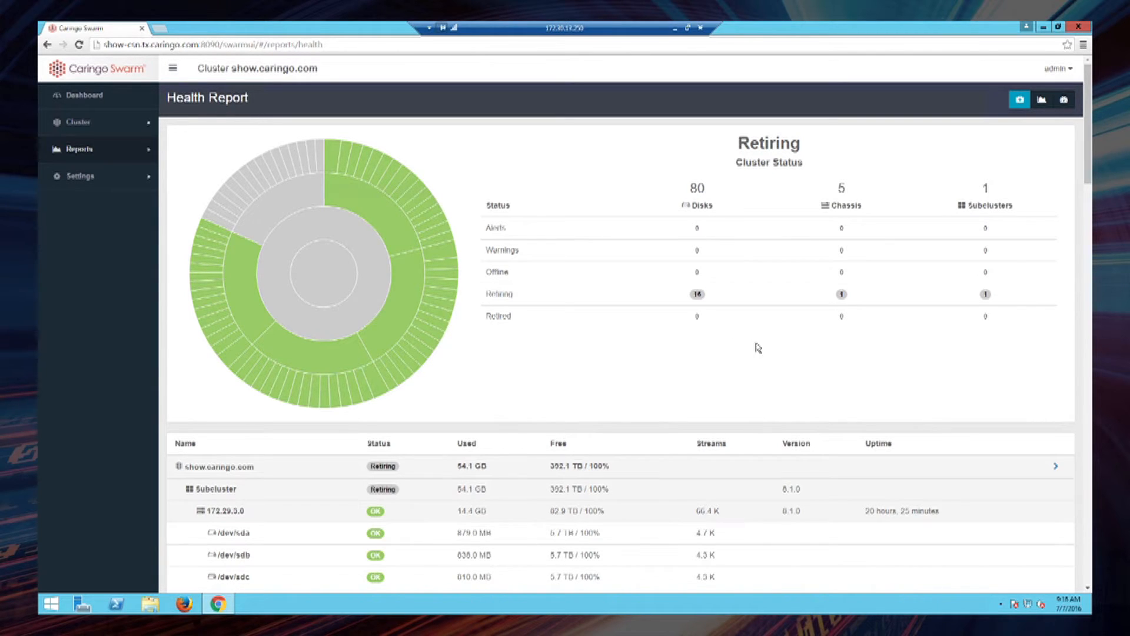
{"action": "mouse_move", "coordinate": [765, 335]}
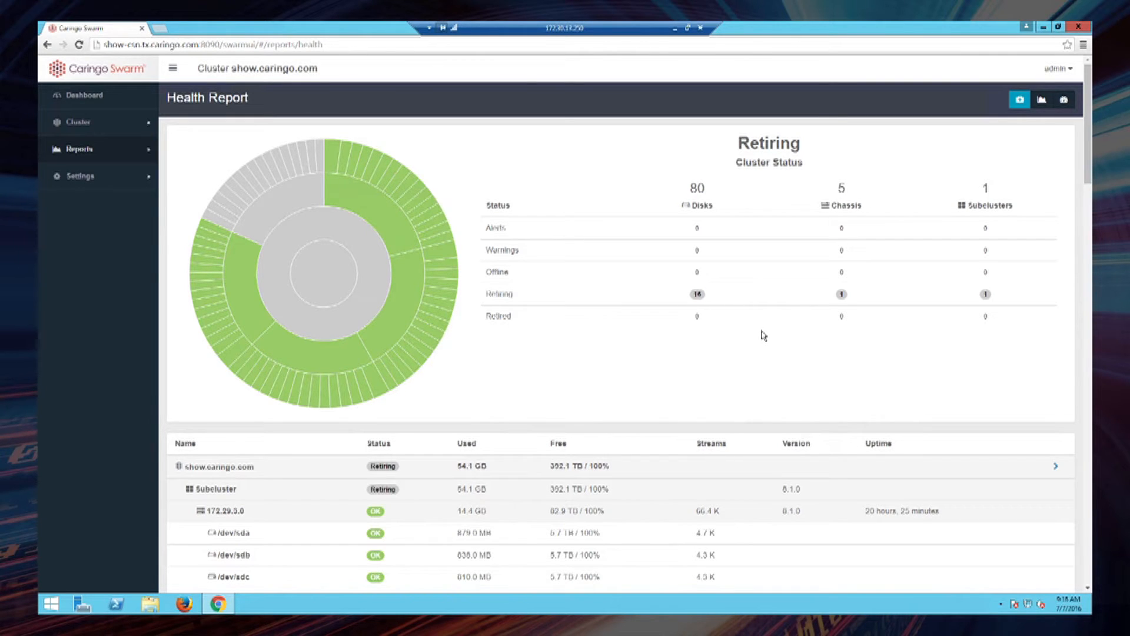
{"action": "mouse_move", "coordinate": [685, 374]}
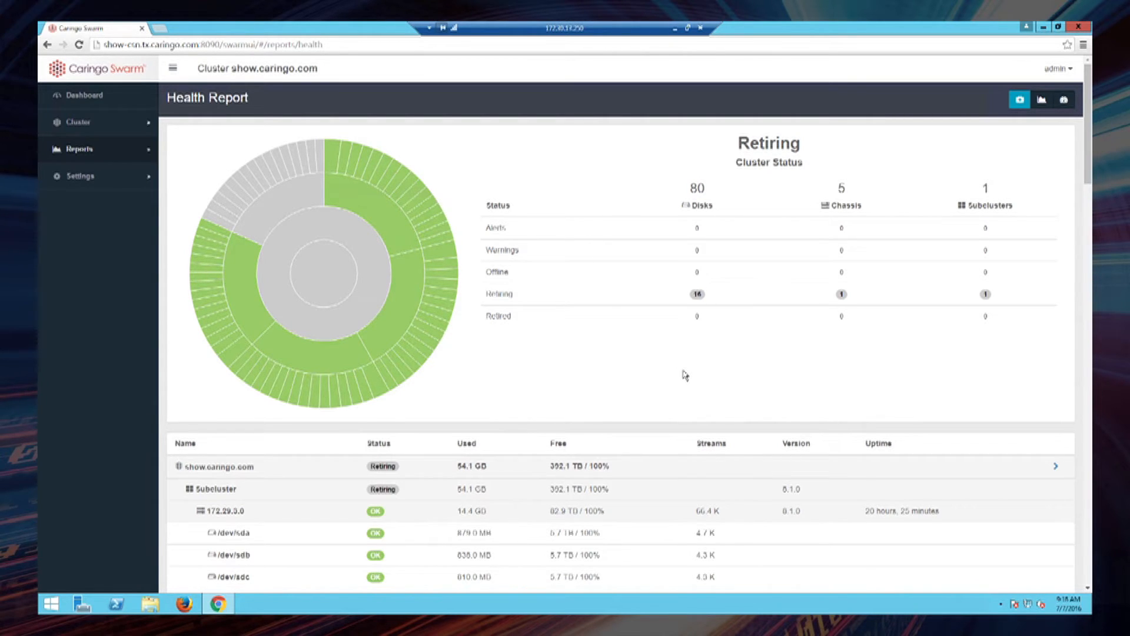
{"action": "mouse_move", "coordinate": [769, 310]}
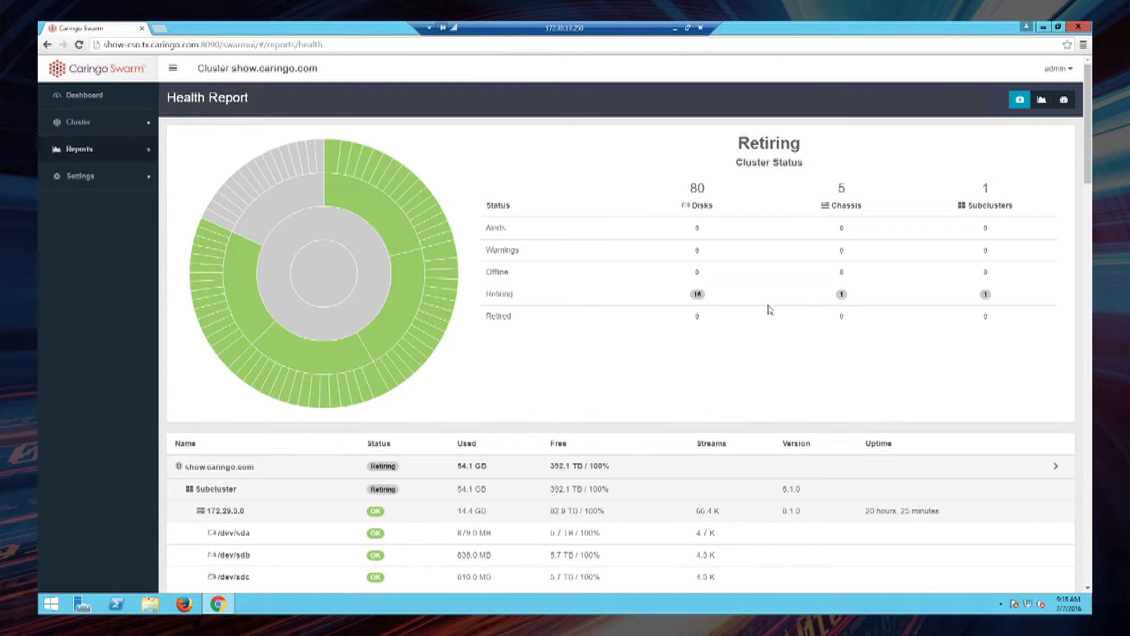
{"action": "mouse_move", "coordinate": [762, 316]}
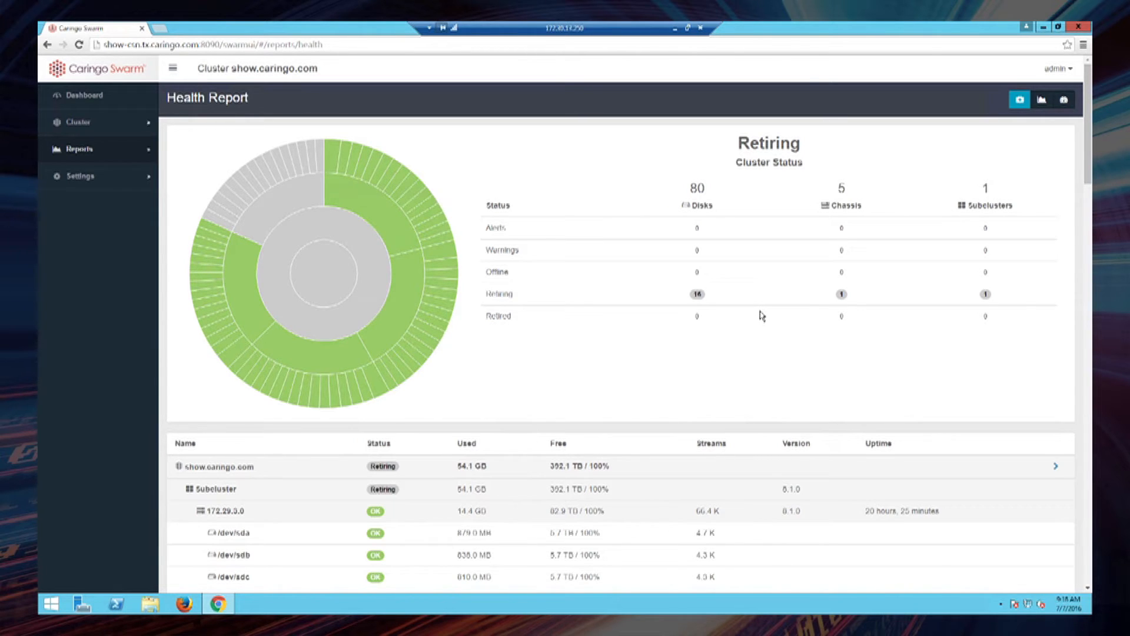
{"action": "mouse_move", "coordinate": [747, 391]}
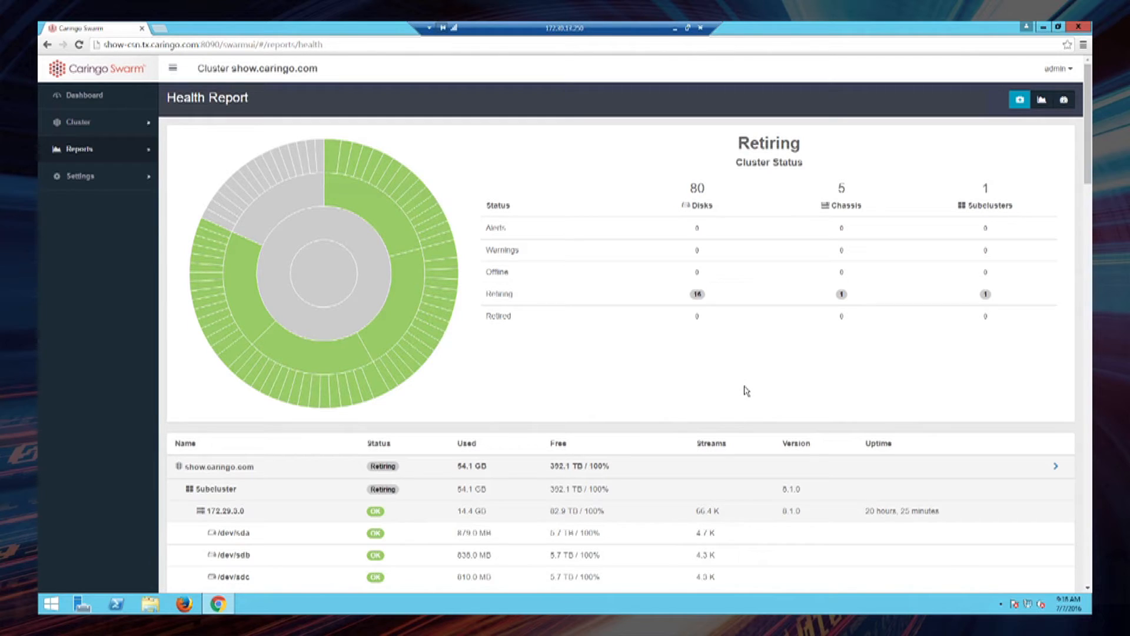
{"action": "mouse_move", "coordinate": [781, 220]}
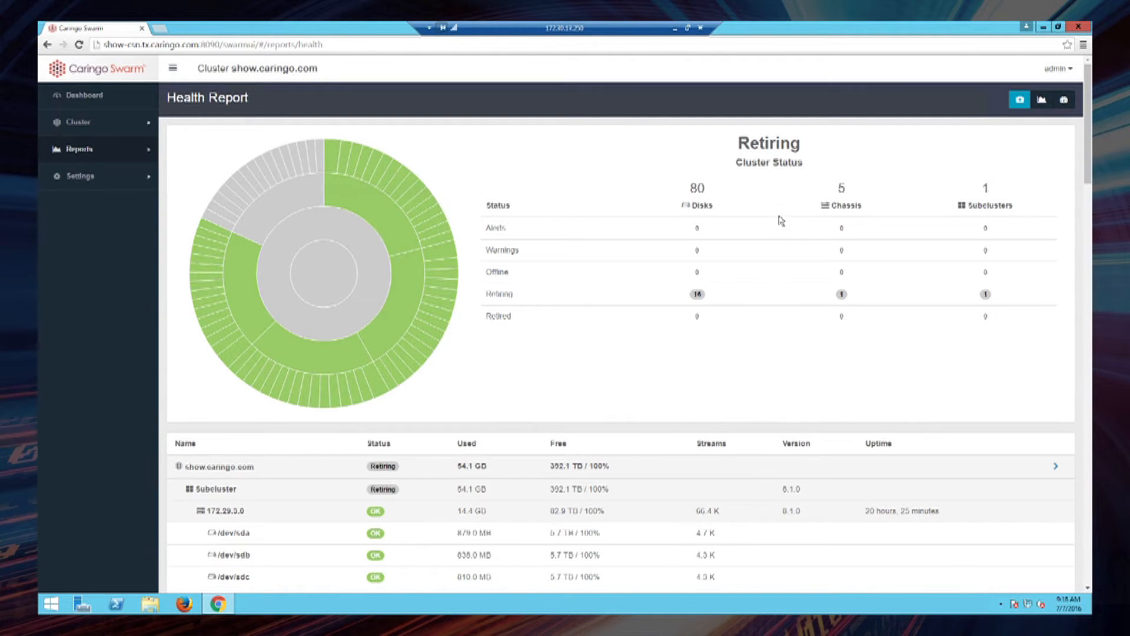
{"action": "mouse_move", "coordinate": [787, 306]}
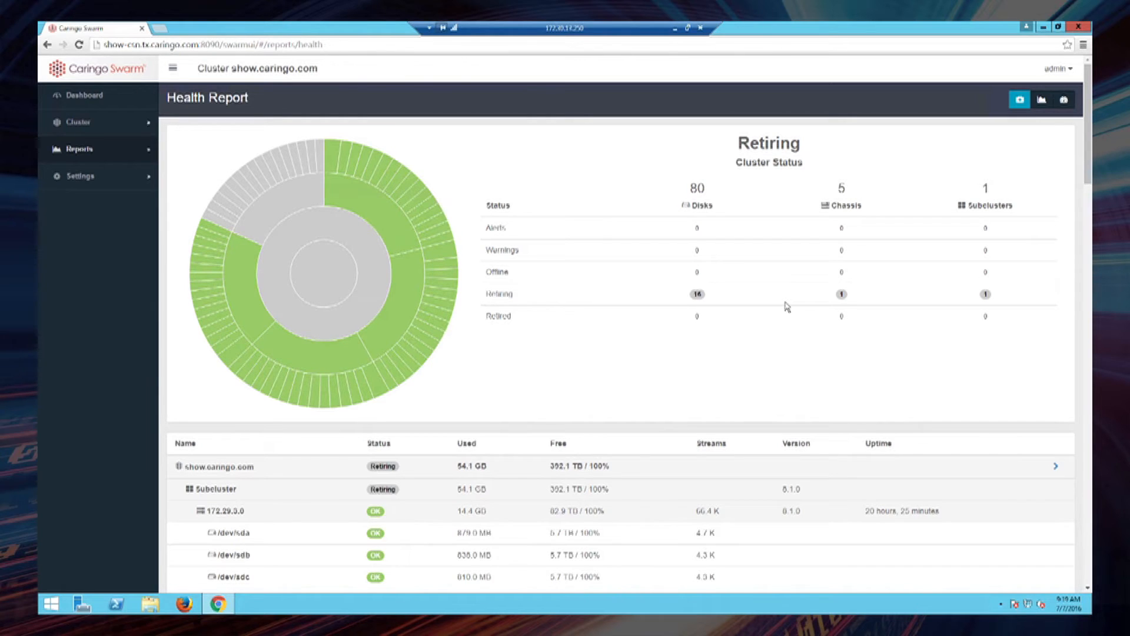
{"action": "mouse_move", "coordinate": [635, 293]}
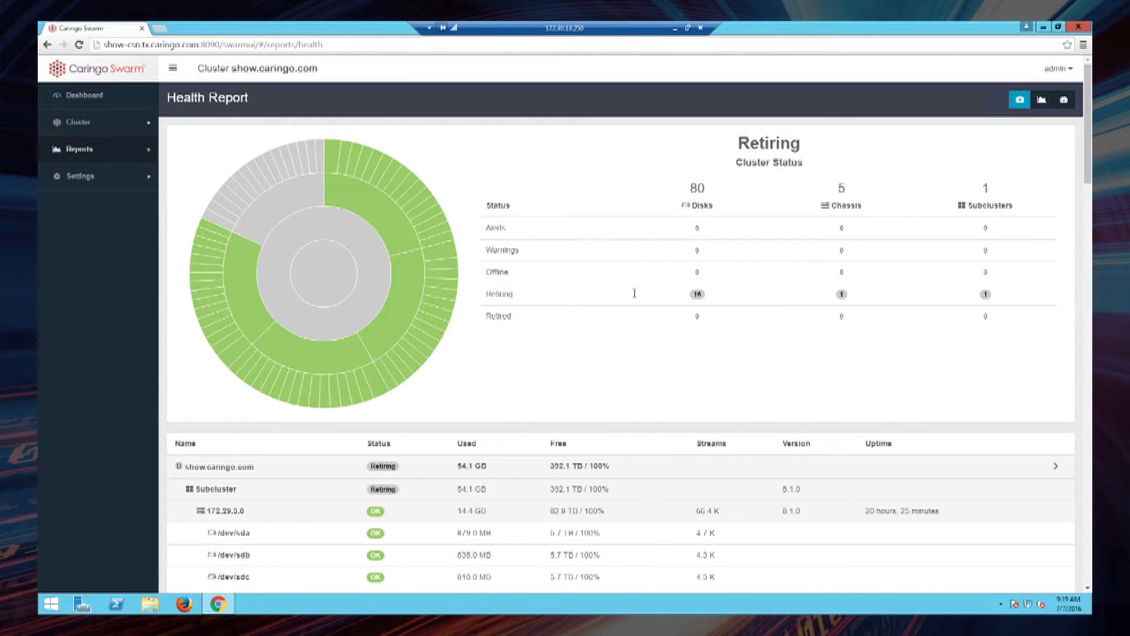
{"action": "mouse_move", "coordinate": [632, 363]}
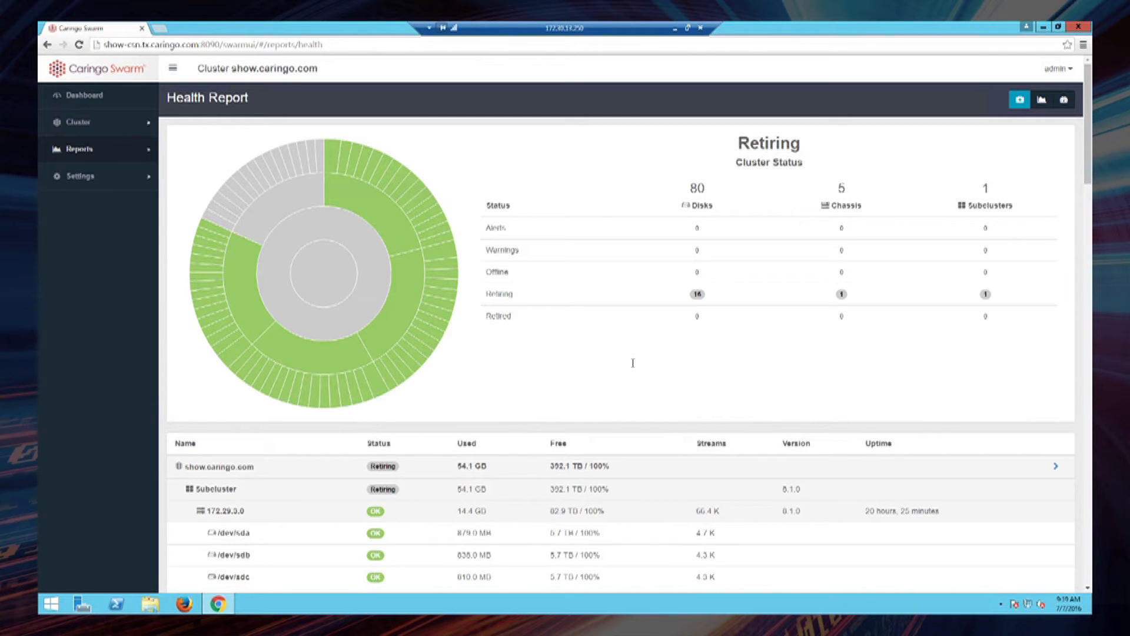
{"action": "mouse_move", "coordinate": [748, 363]}
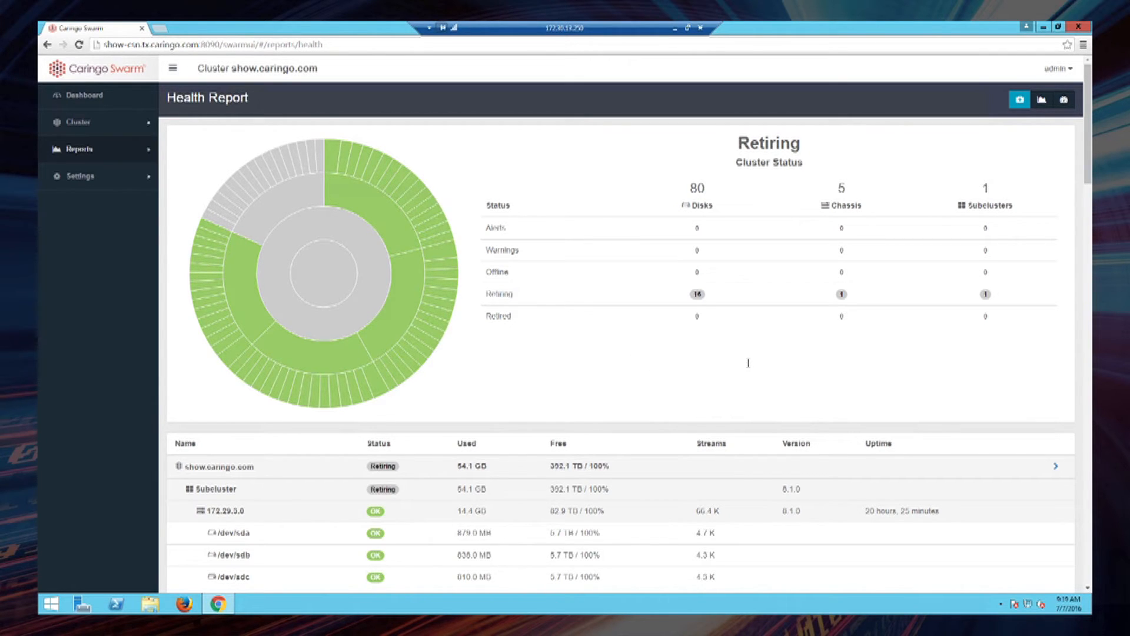
{"action": "mouse_move", "coordinate": [764, 397]}
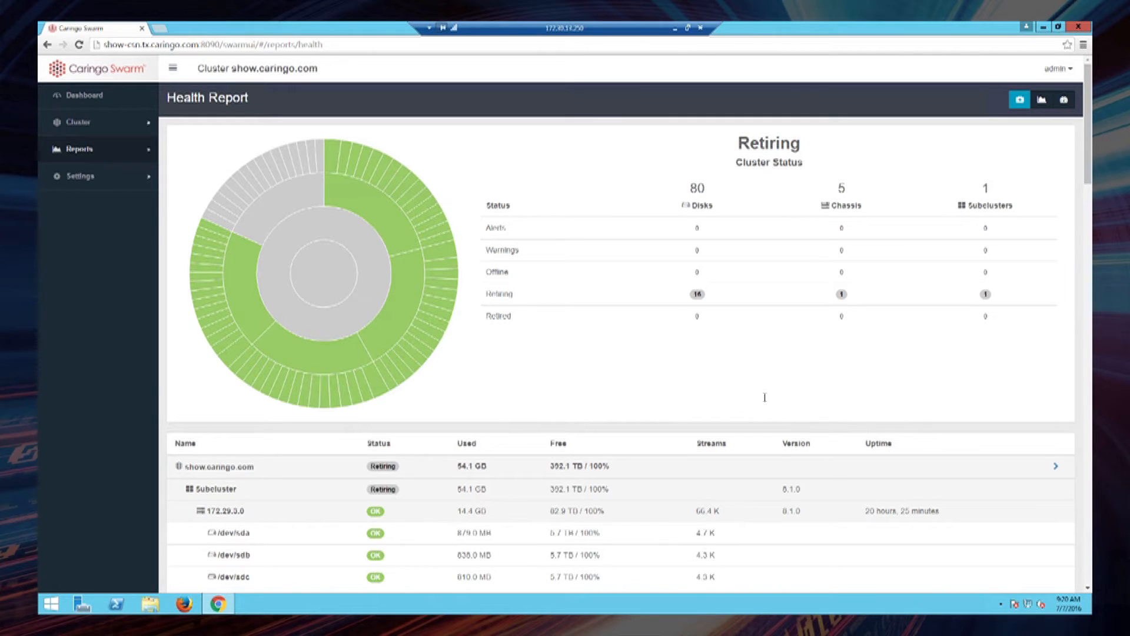
{"action": "mouse_move", "coordinate": [775, 356]}
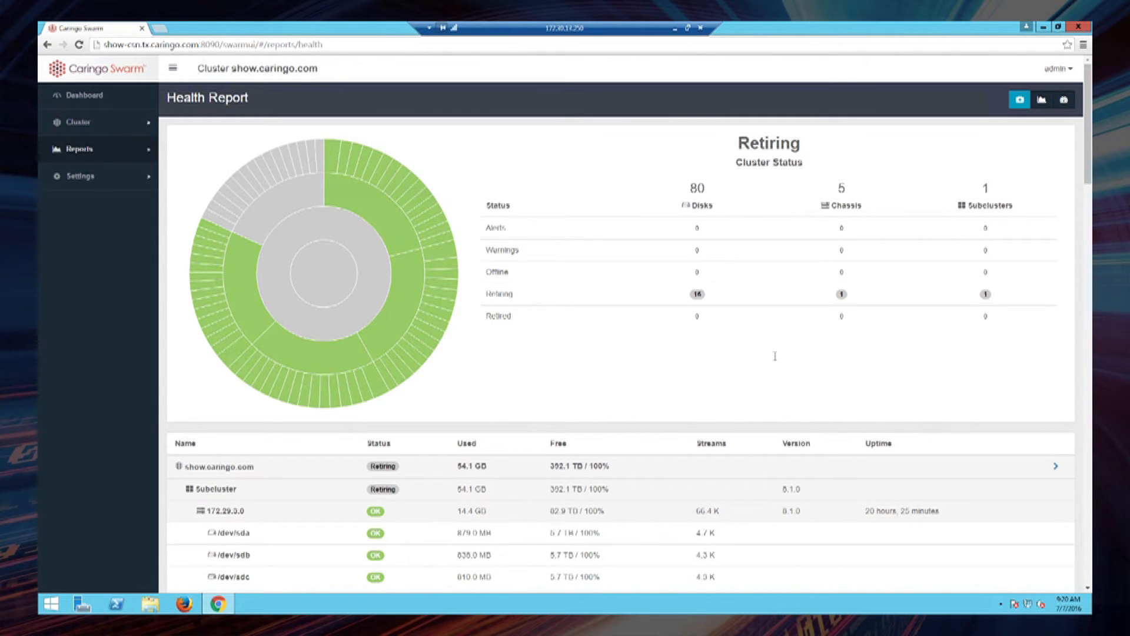
Scroll through the Health Report, then return to the dashboard showing 5 chassis and 80 disks
{"action": "scroll", "scroll_direction": "down", "scroll_amount": 3}
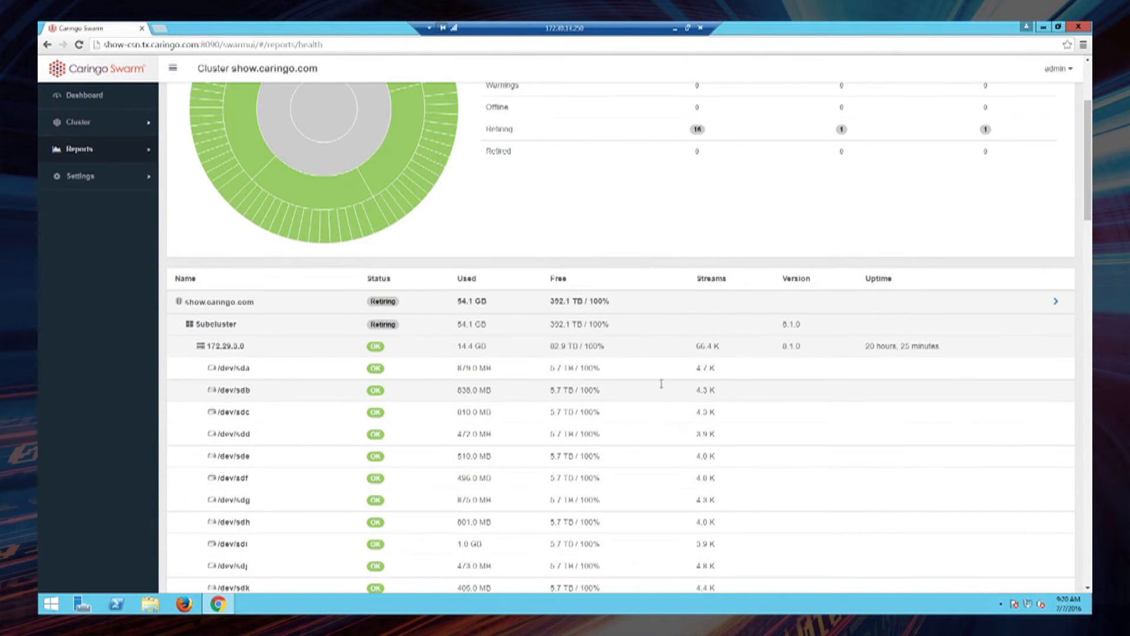
{"action": "scroll", "scroll_direction": "down", "scroll_amount": 3}
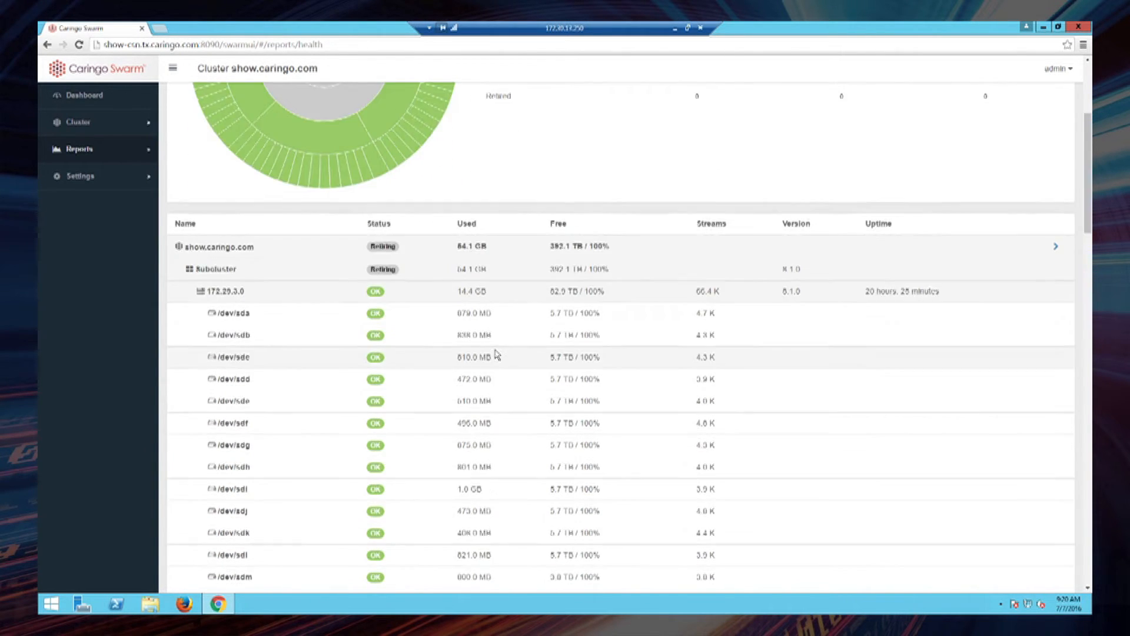
{"action": "scroll", "scroll_direction": "down", "scroll_amount": 3}
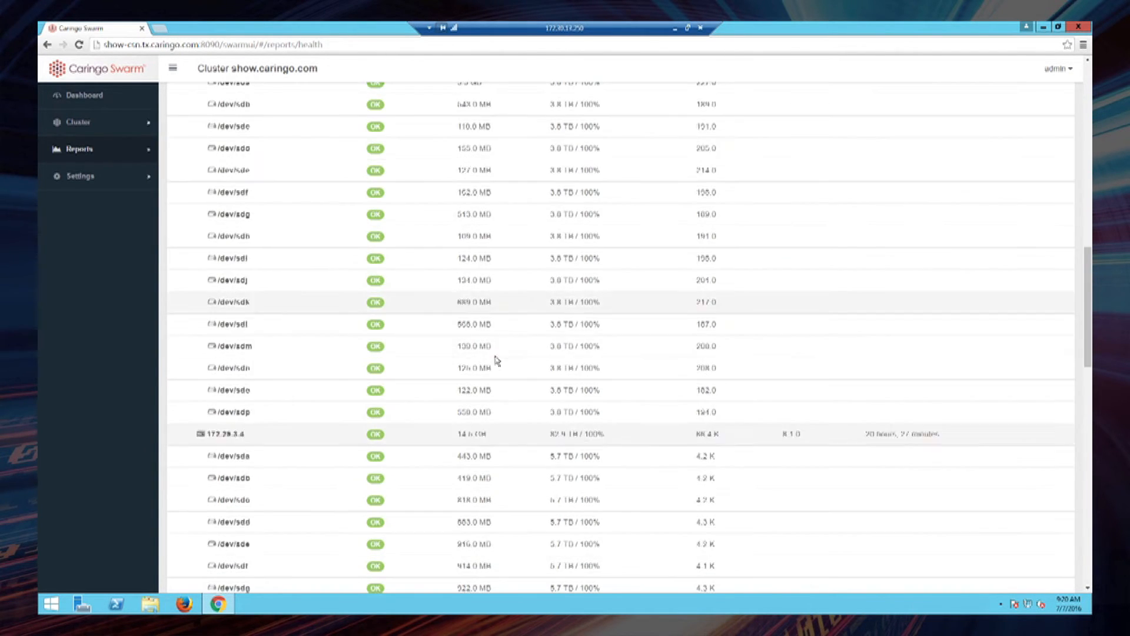
{"action": "scroll", "scroll_direction": "down", "scroll_amount": 3}
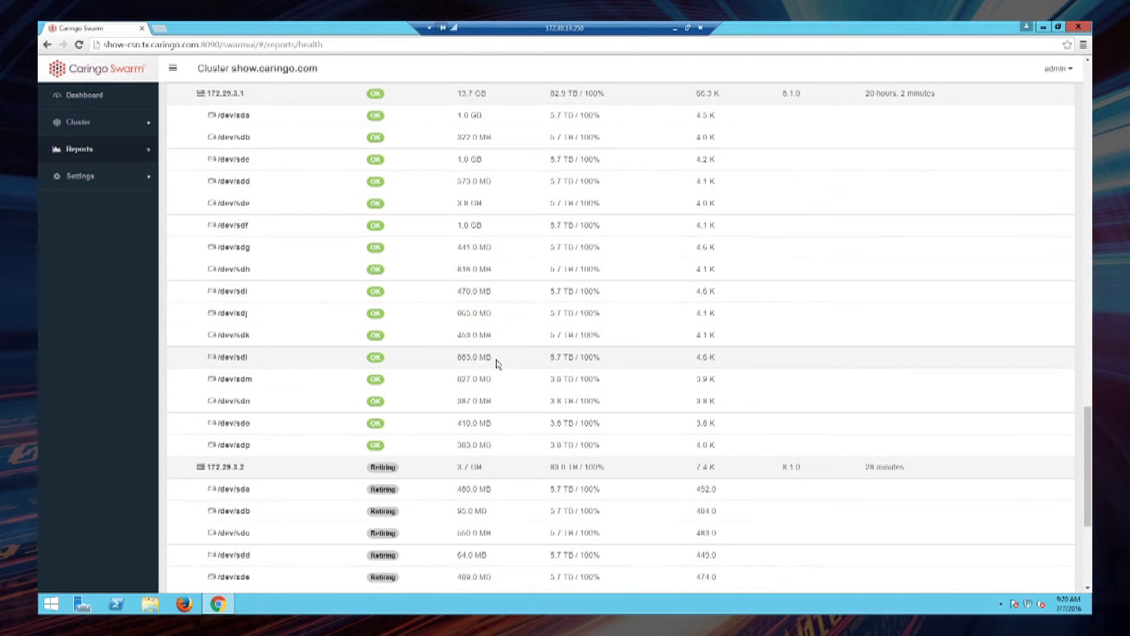
{"action": "scroll", "scroll_direction": "down", "scroll_amount": 3}
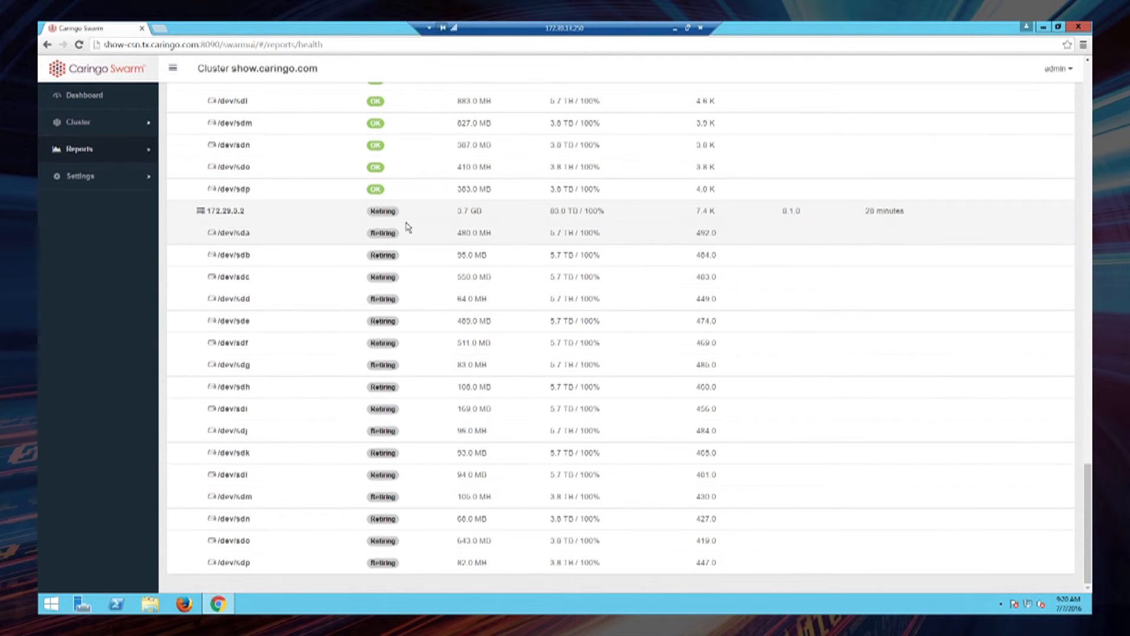
{"action": "mouse_move", "coordinate": [277, 224]}
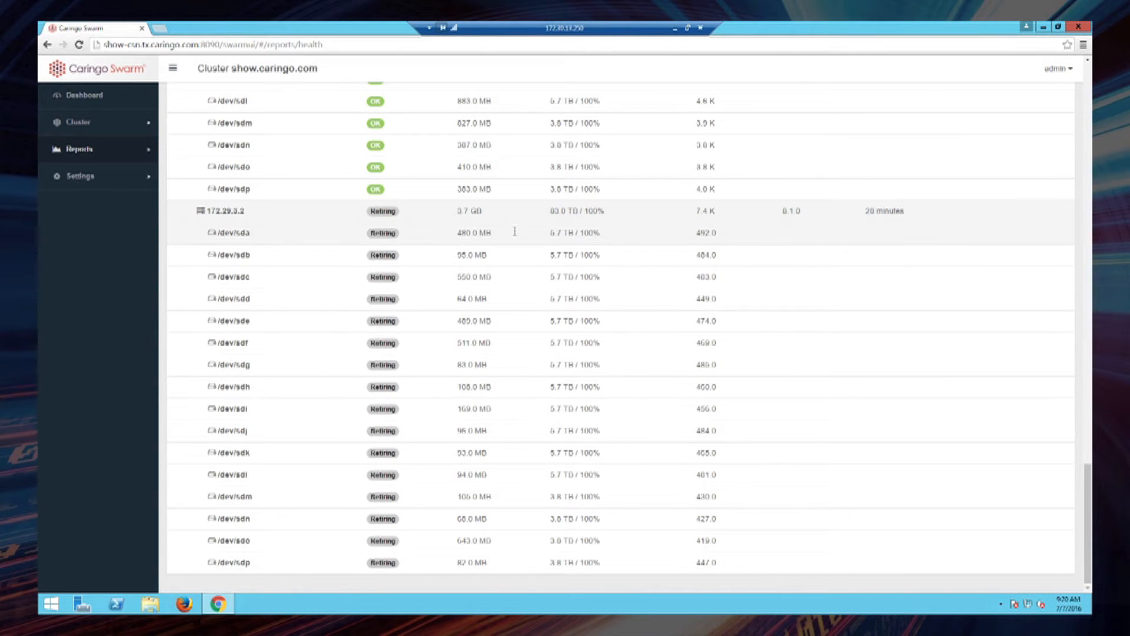
{"action": "mouse_move", "coordinate": [584, 497]}
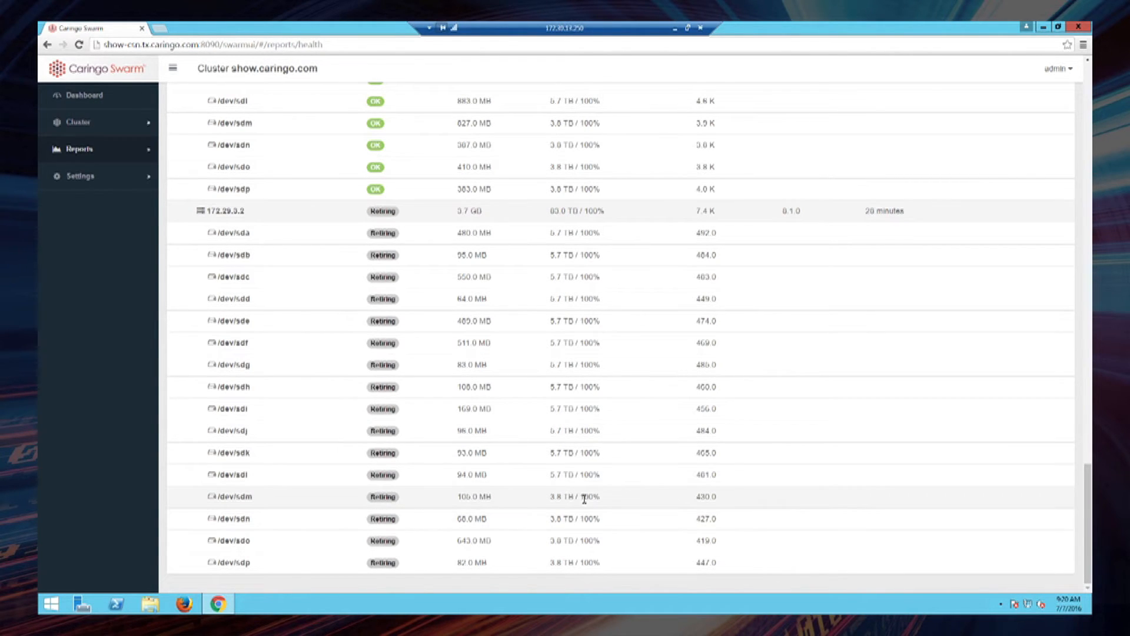
{"action": "scroll", "scroll_direction": "up", "scroll_amount": 3}
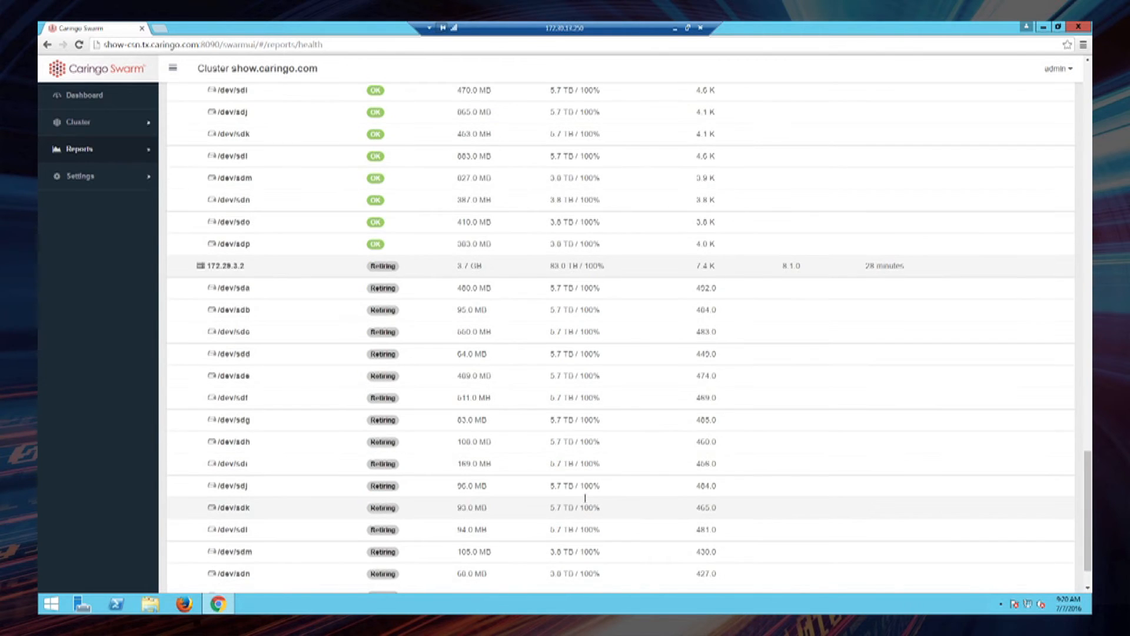
{"action": "scroll", "scroll_direction": "down", "scroll_amount": 3}
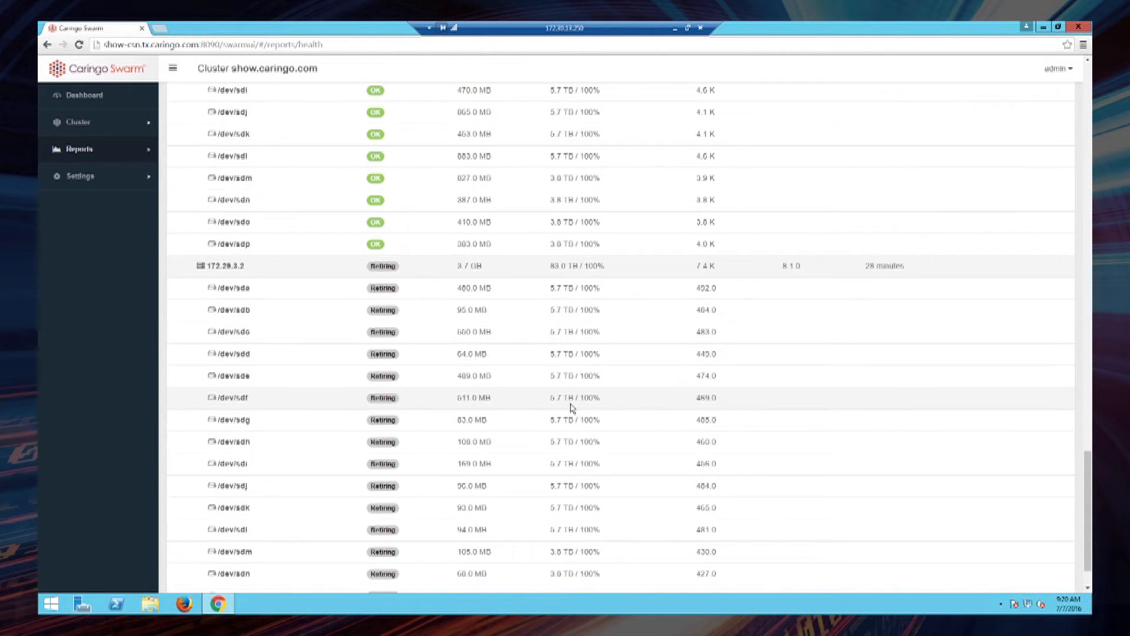
{"action": "scroll", "scroll_direction": "up", "scroll_amount": 3}
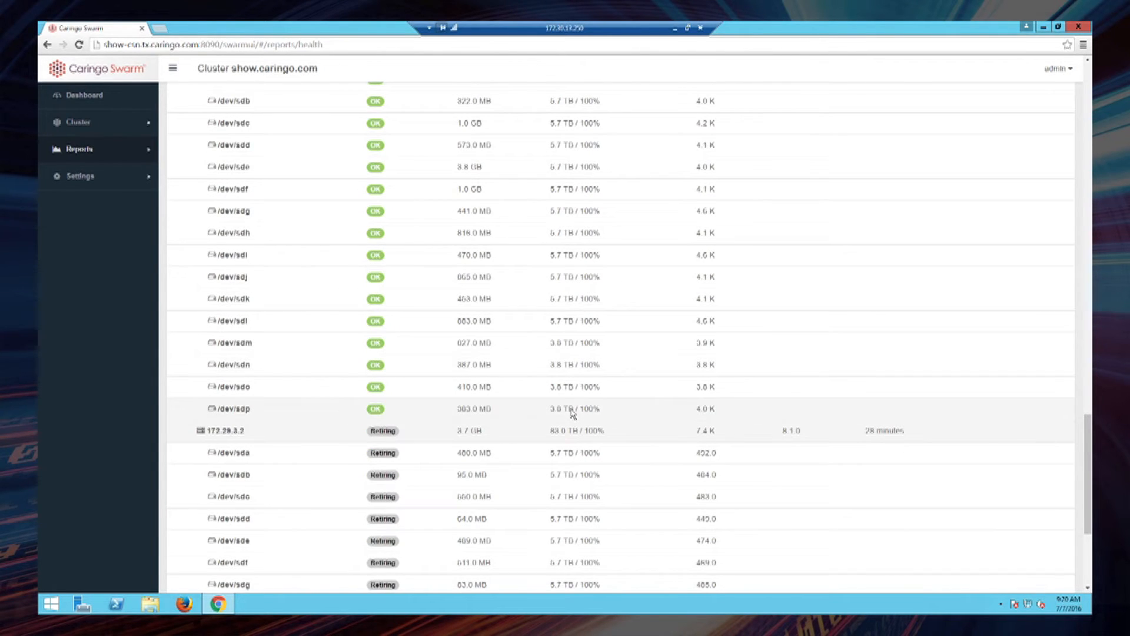
{"action": "scroll", "scroll_direction": "down", "scroll_amount": 3}
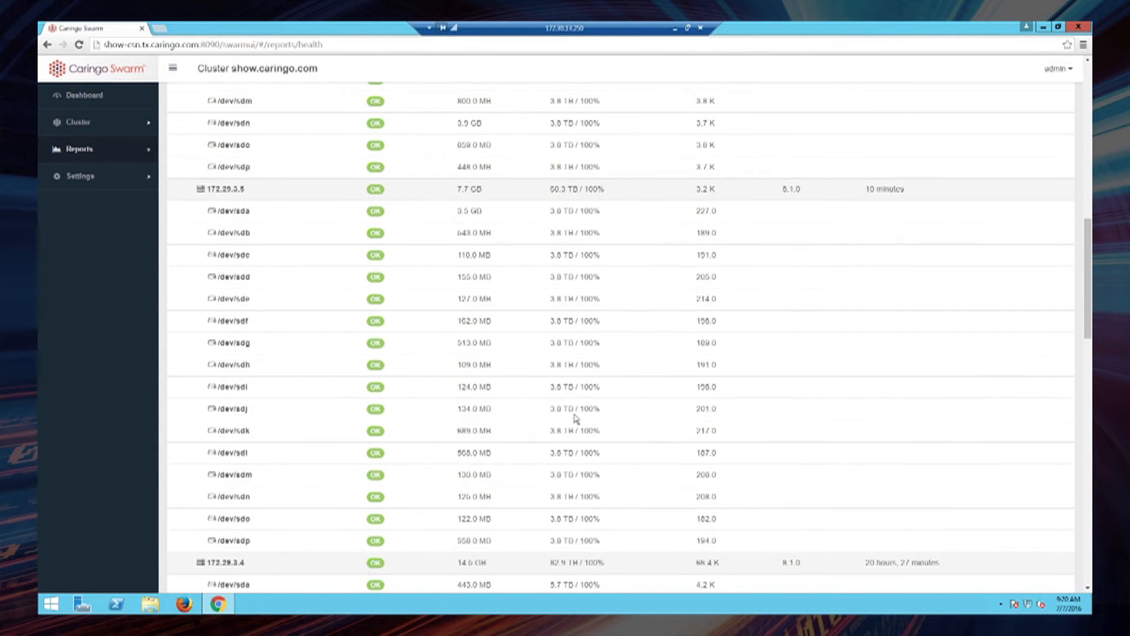
{"action": "scroll", "scroll_direction": "up", "scroll_amount": 3}
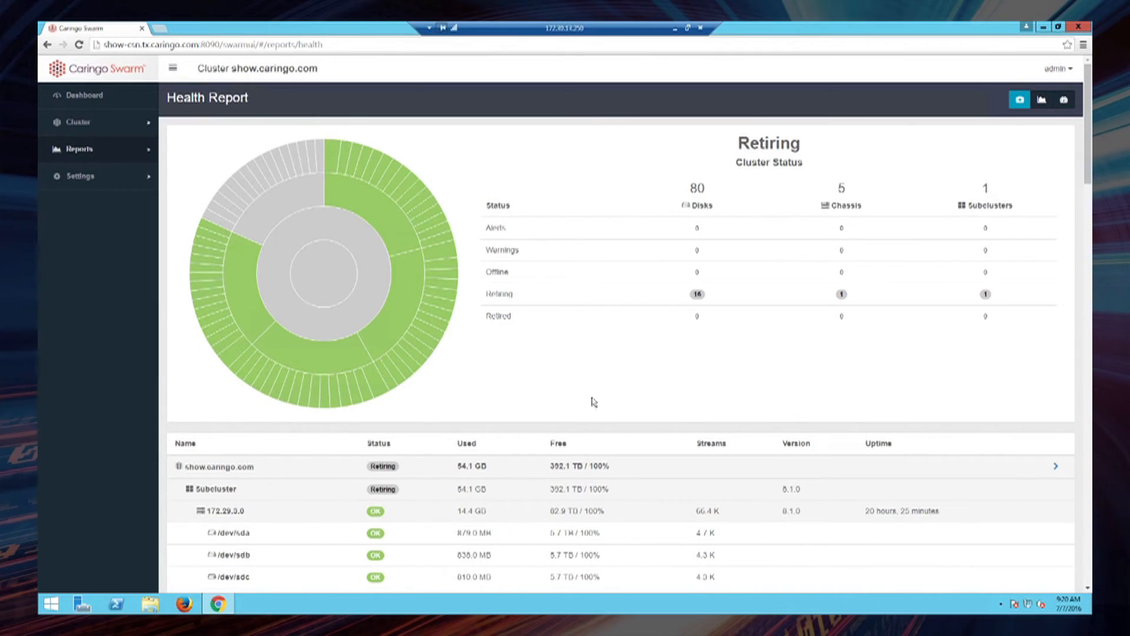
{"action": "left_click", "coordinate": [85, 94]}
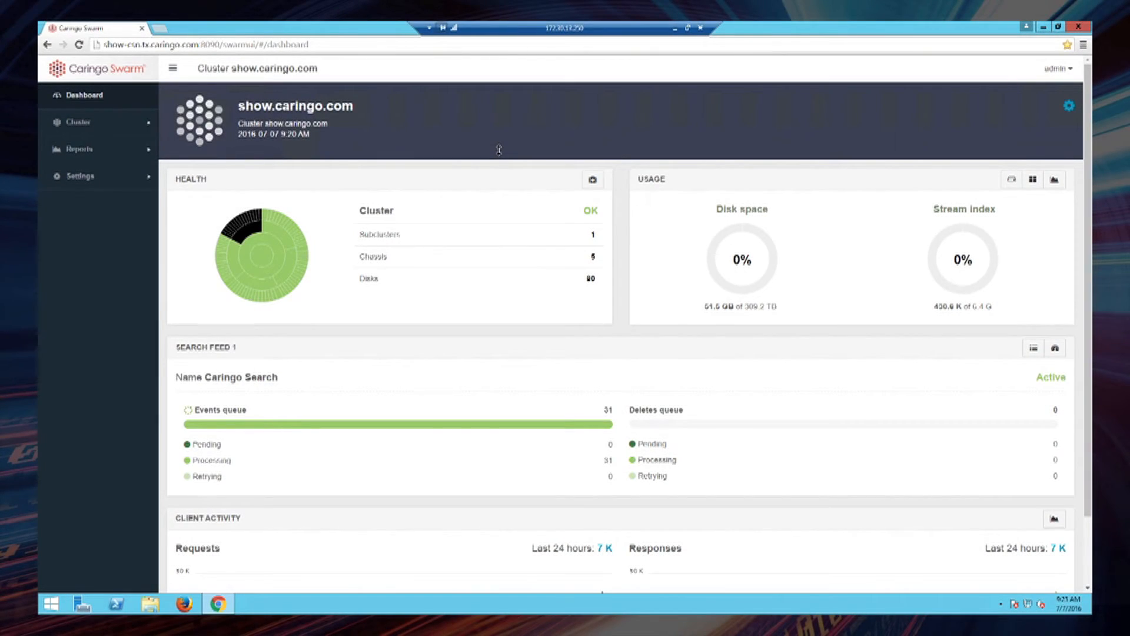
{"action": "mouse_move", "coordinate": [288, 198]}
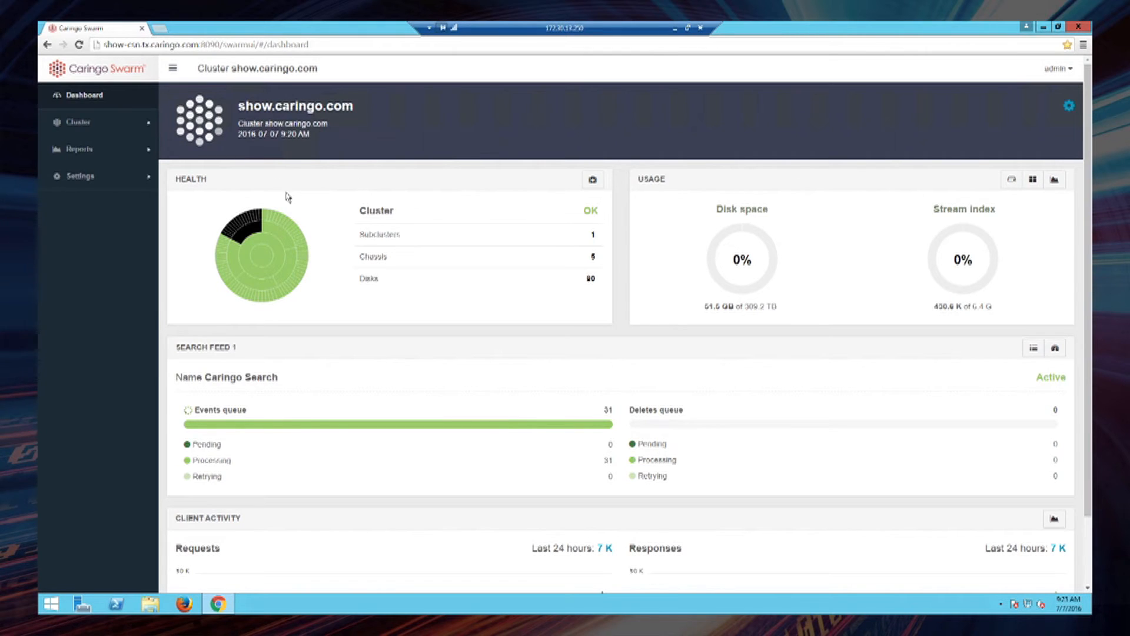
{"action": "mouse_move", "coordinate": [289, 200]}
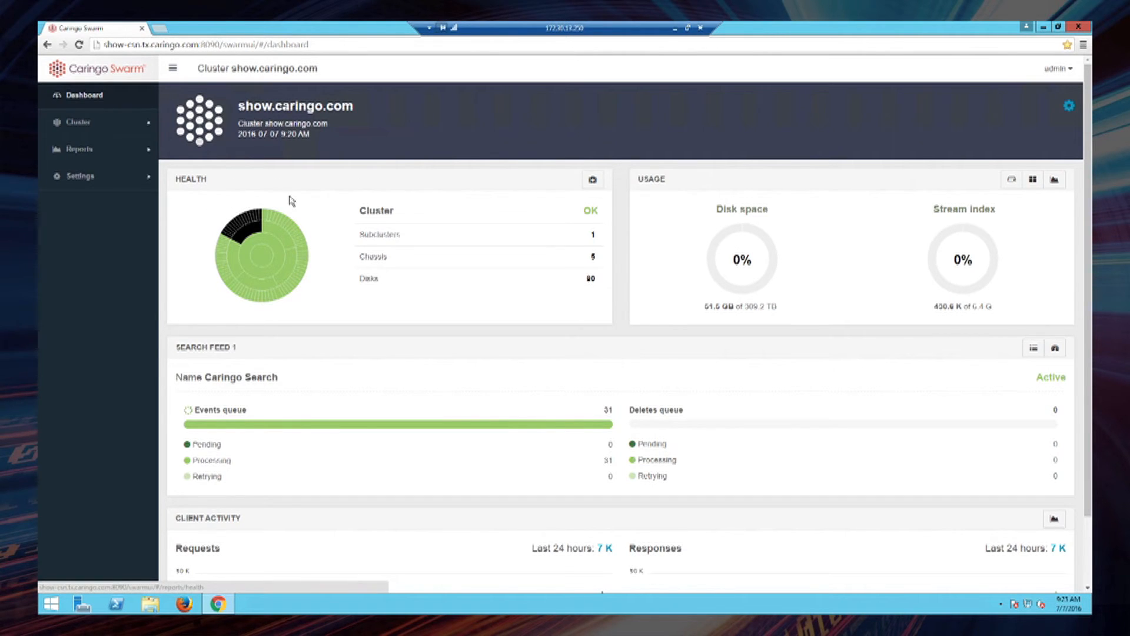
{"action": "mouse_move", "coordinate": [320, 199]}
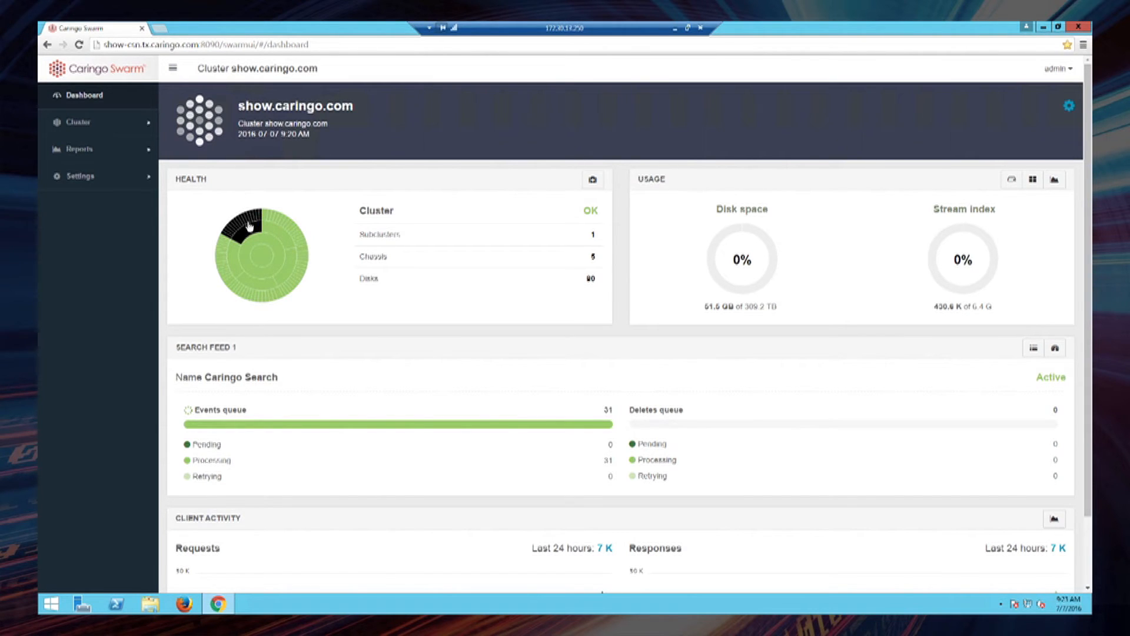
{"action": "mouse_move", "coordinate": [328, 202]}
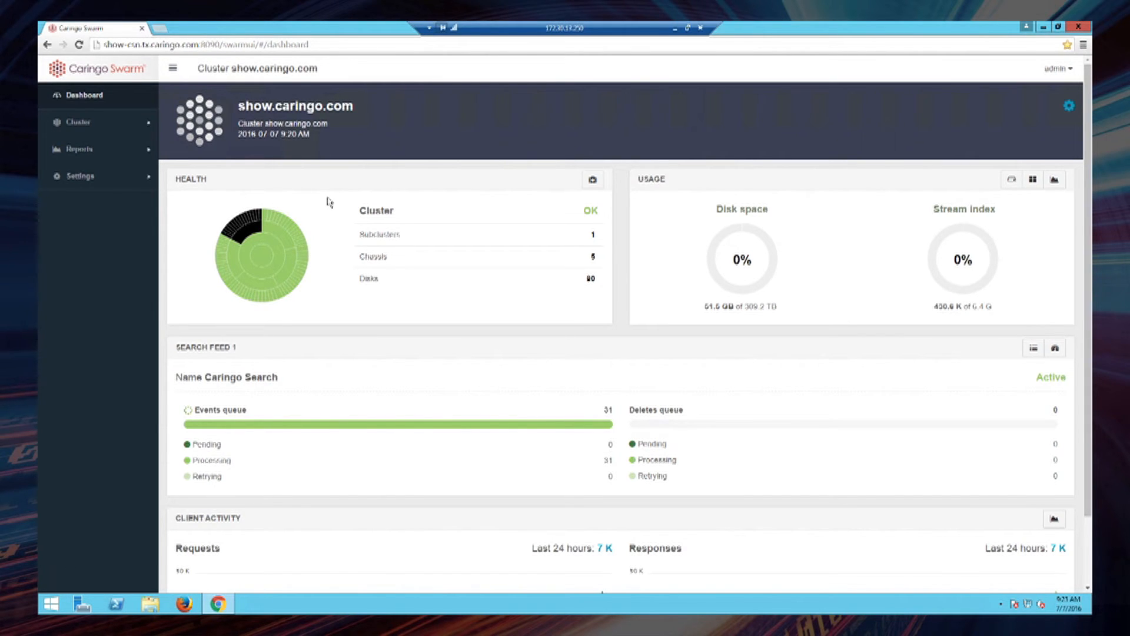
{"action": "mouse_move", "coordinate": [355, 239]}
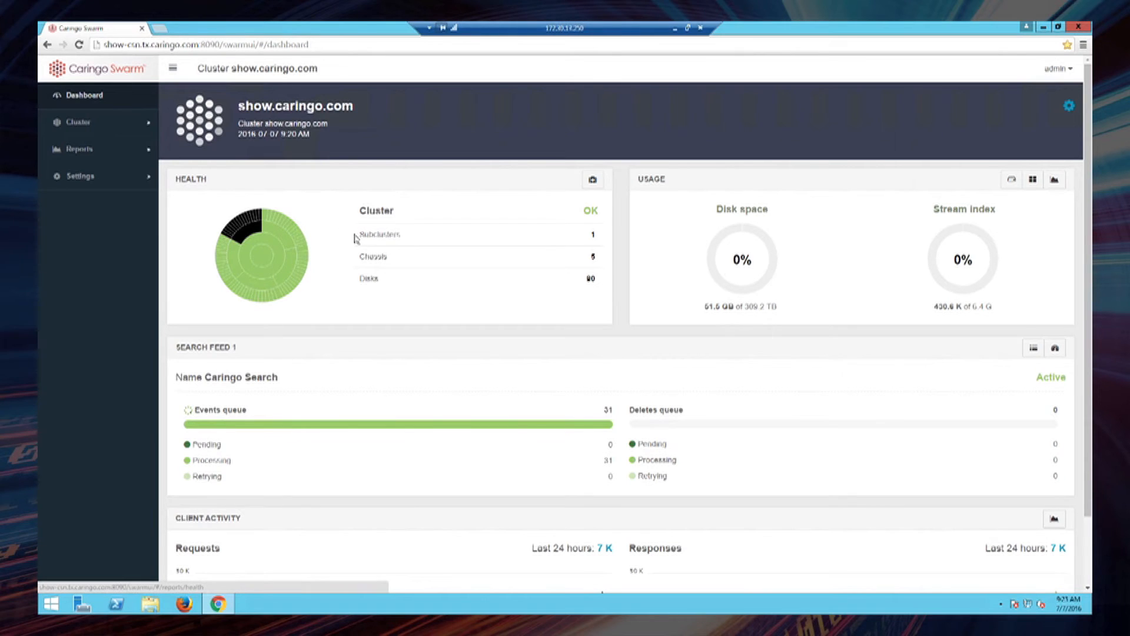
{"action": "mouse_move", "coordinate": [344, 265]}
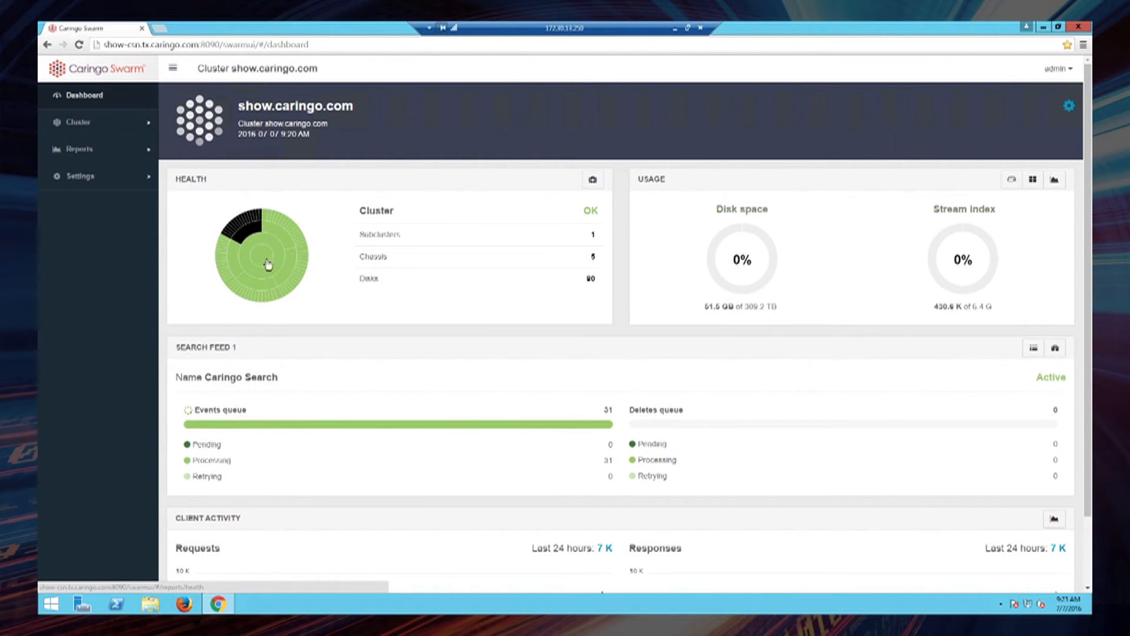
{"action": "mouse_move", "coordinate": [333, 297]}
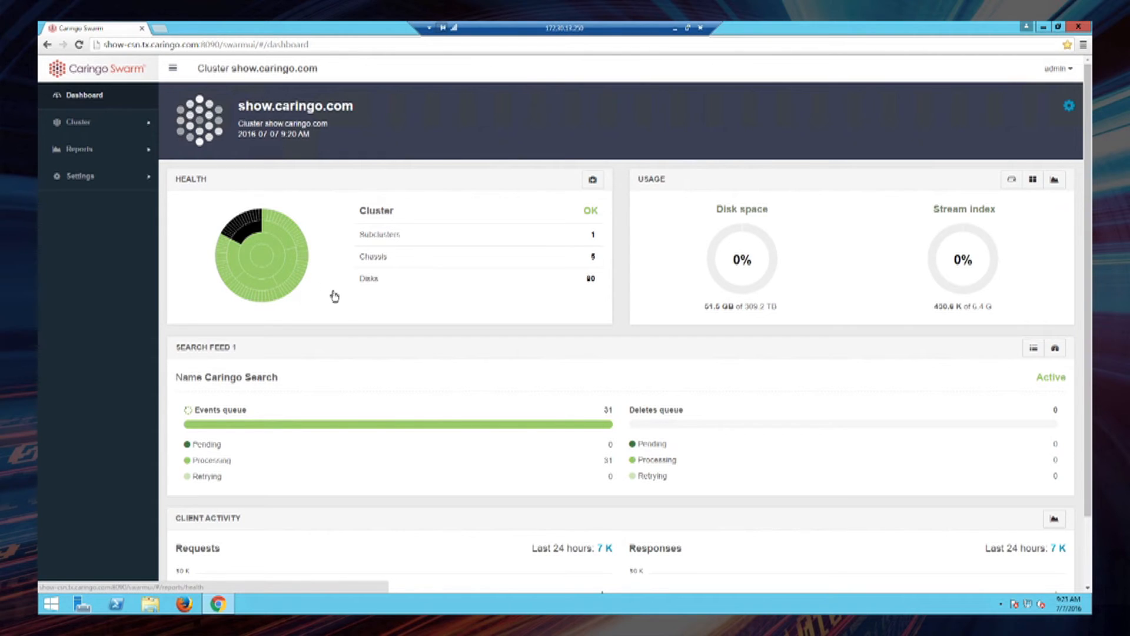
{"action": "mouse_move", "coordinate": [338, 214]}
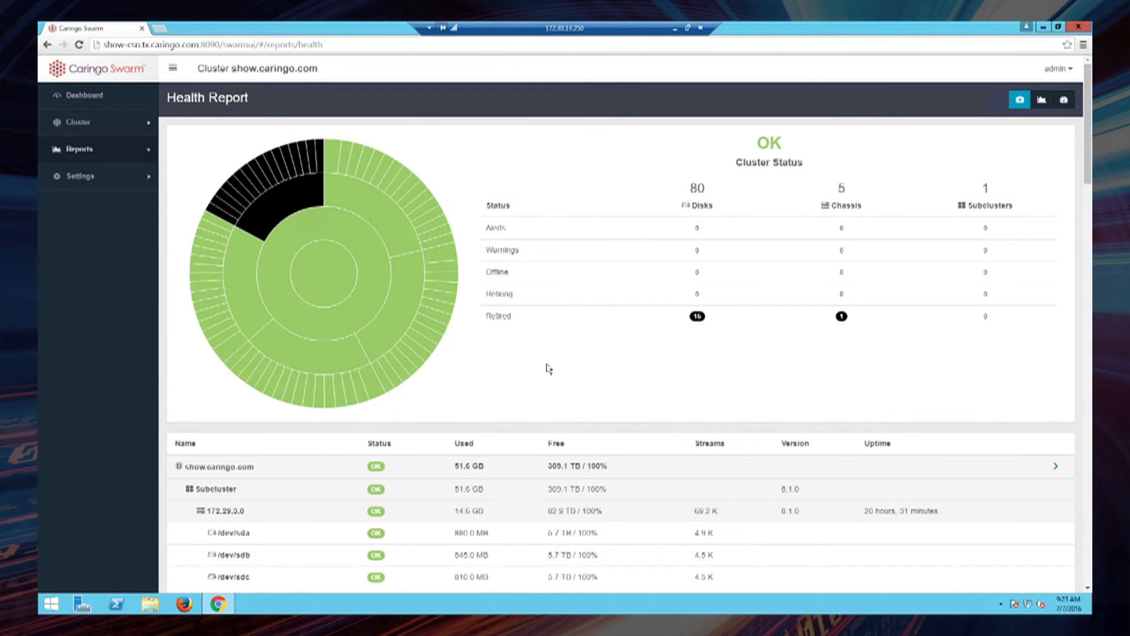
{"action": "mouse_move", "coordinate": [713, 347]}
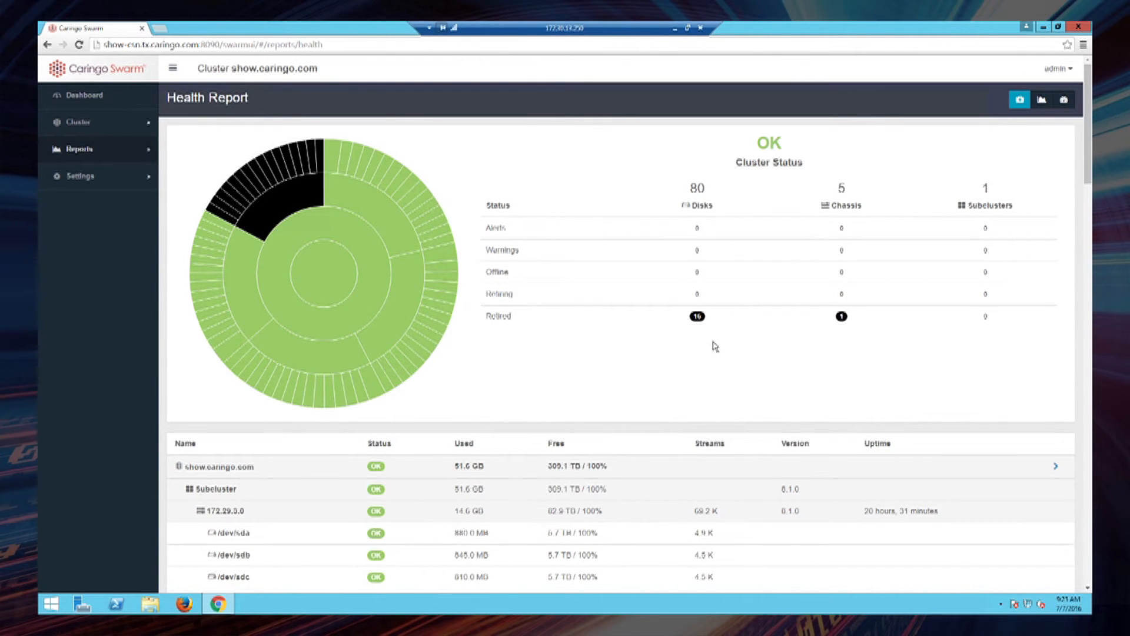
{"action": "mouse_move", "coordinate": [714, 289]}
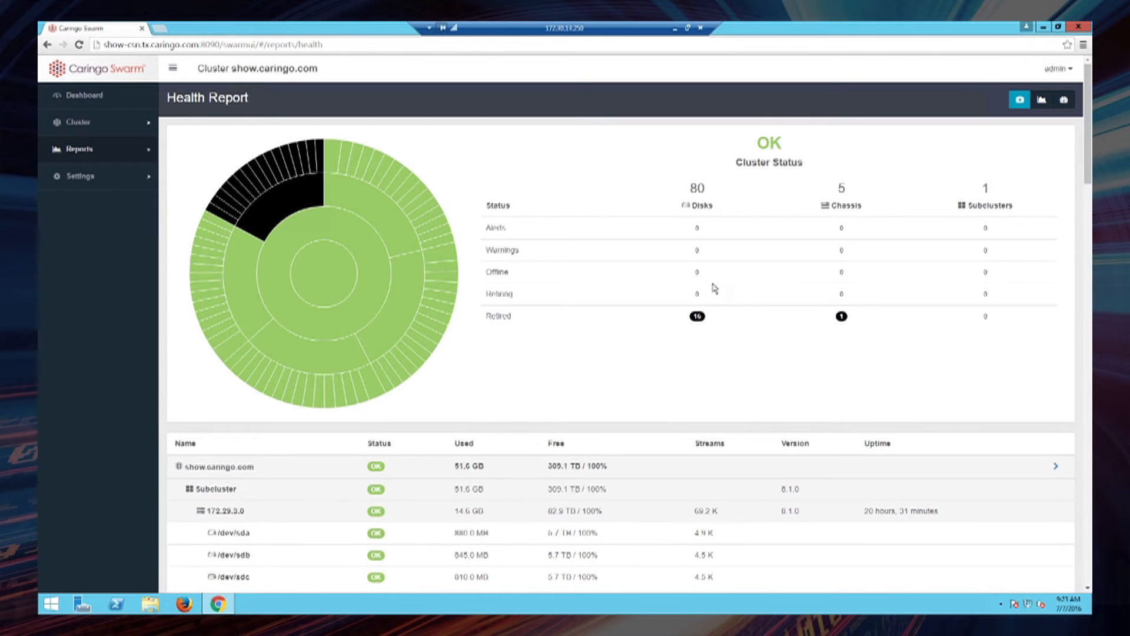
{"action": "mouse_move", "coordinate": [704, 336]}
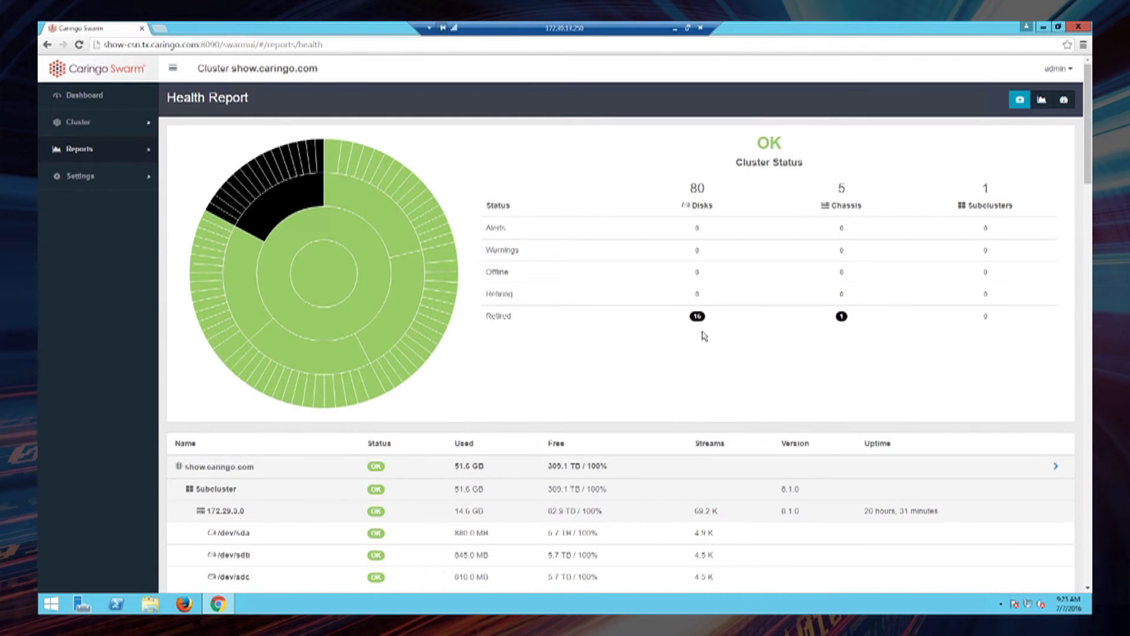
{"action": "mouse_move", "coordinate": [779, 355]}
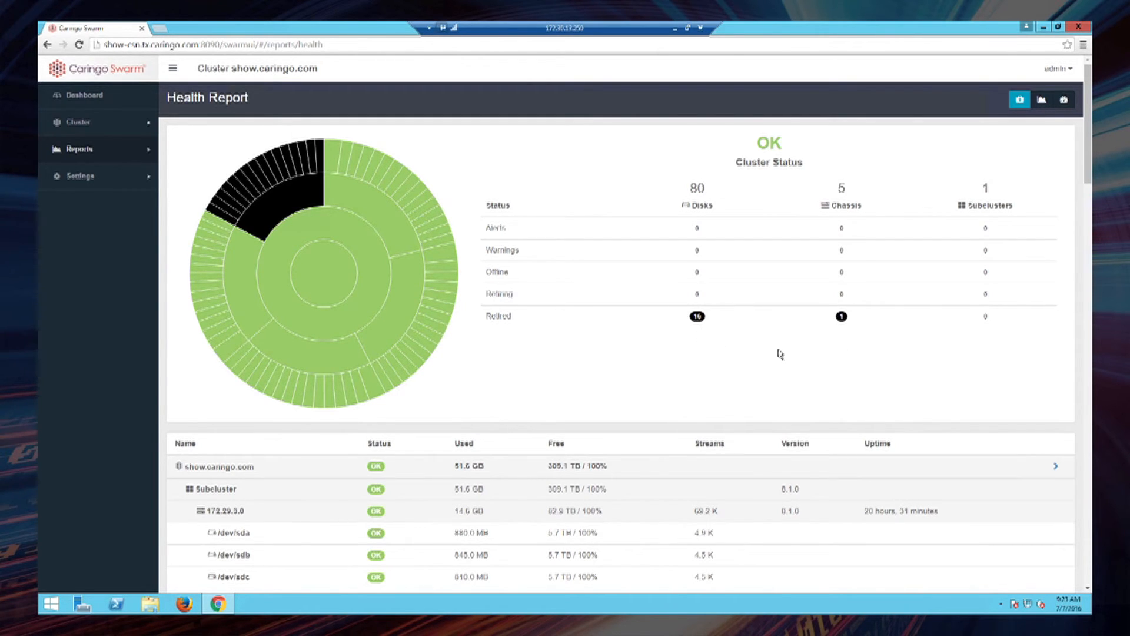
{"action": "mouse_move", "coordinate": [862, 332]}
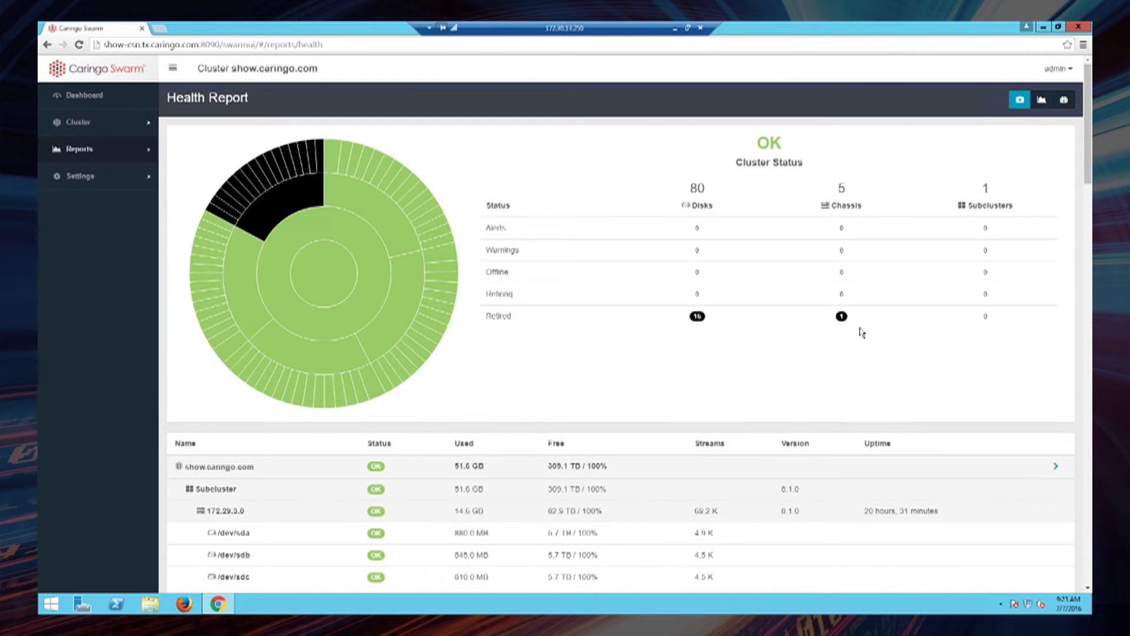
{"action": "mouse_move", "coordinate": [857, 326]}
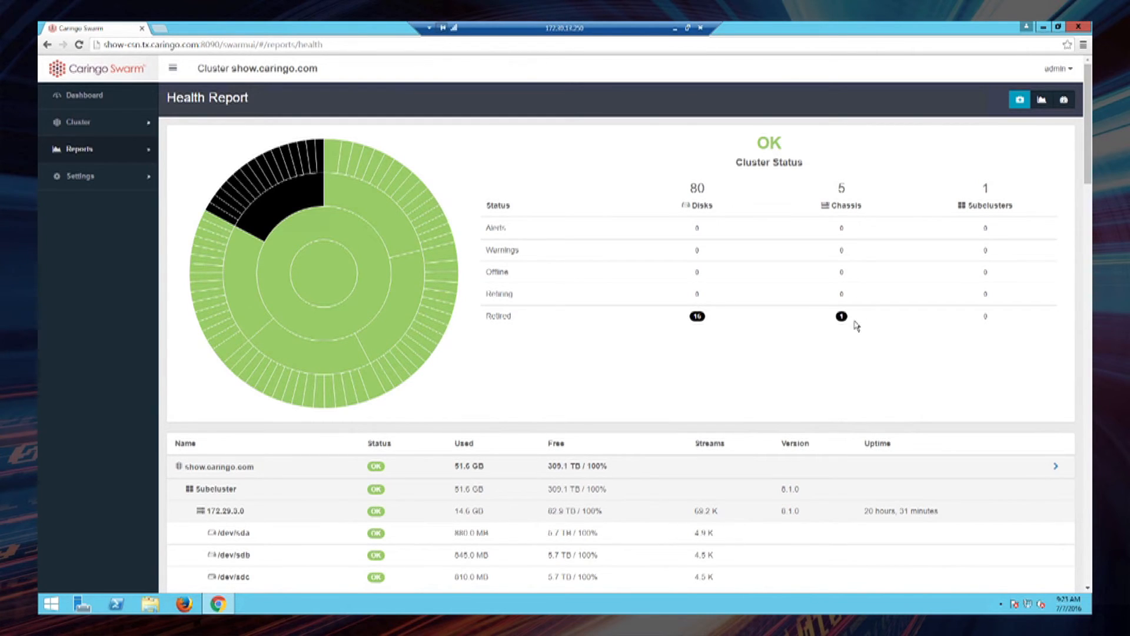
{"action": "mouse_move", "coordinate": [691, 391]}
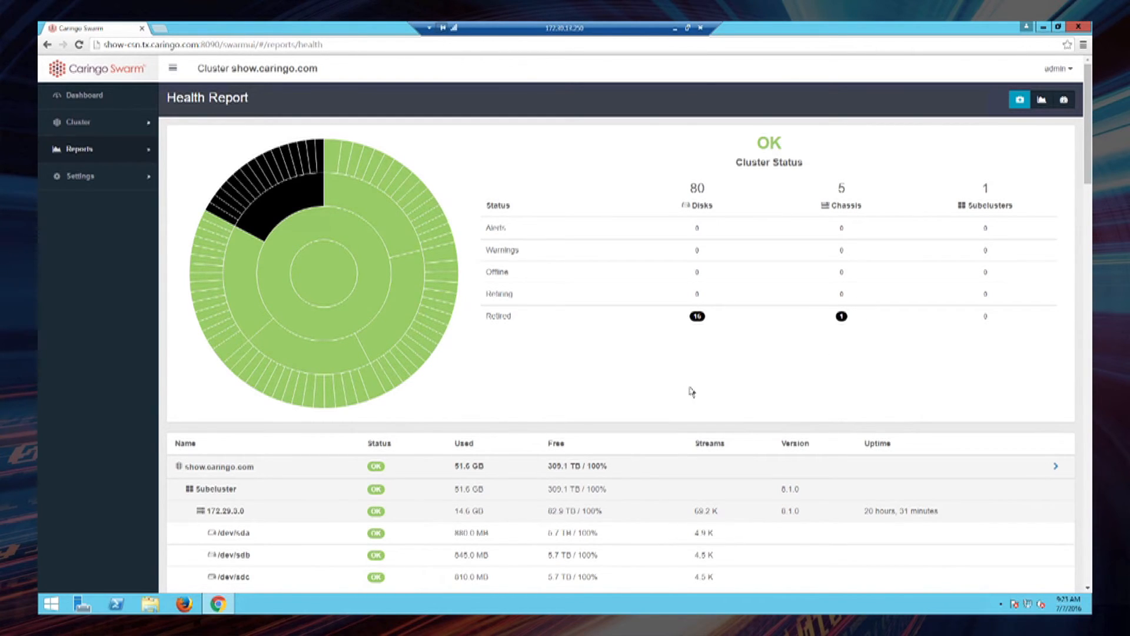
Scroll the Health Report to the 172.29.3.2 rows and disks marked Retired
{"action": "scroll", "scroll_direction": "down", "scroll_amount": 3}
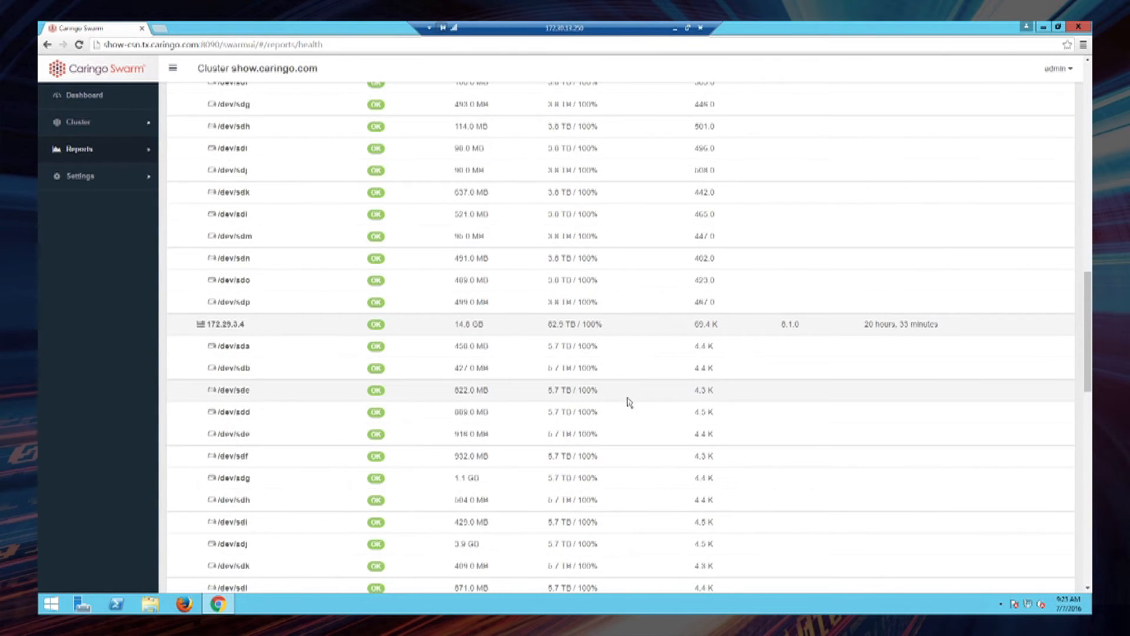
{"action": "scroll", "scroll_direction": "down", "scroll_amount": 3}
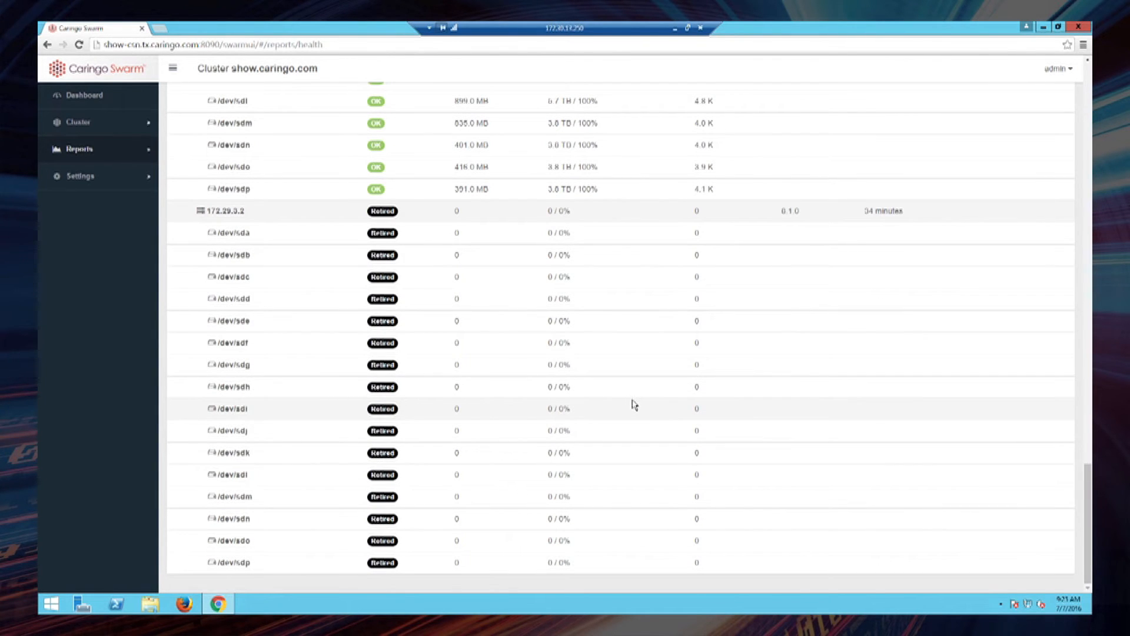
{"action": "mouse_move", "coordinate": [581, 213]}
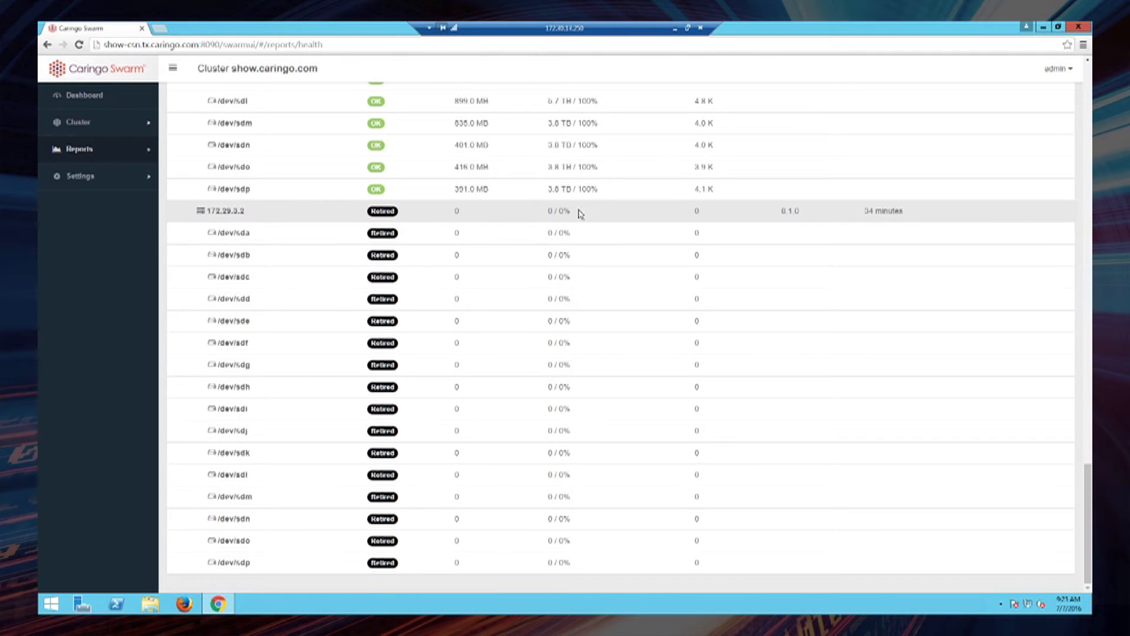
{"action": "mouse_move", "coordinate": [461, 220]}
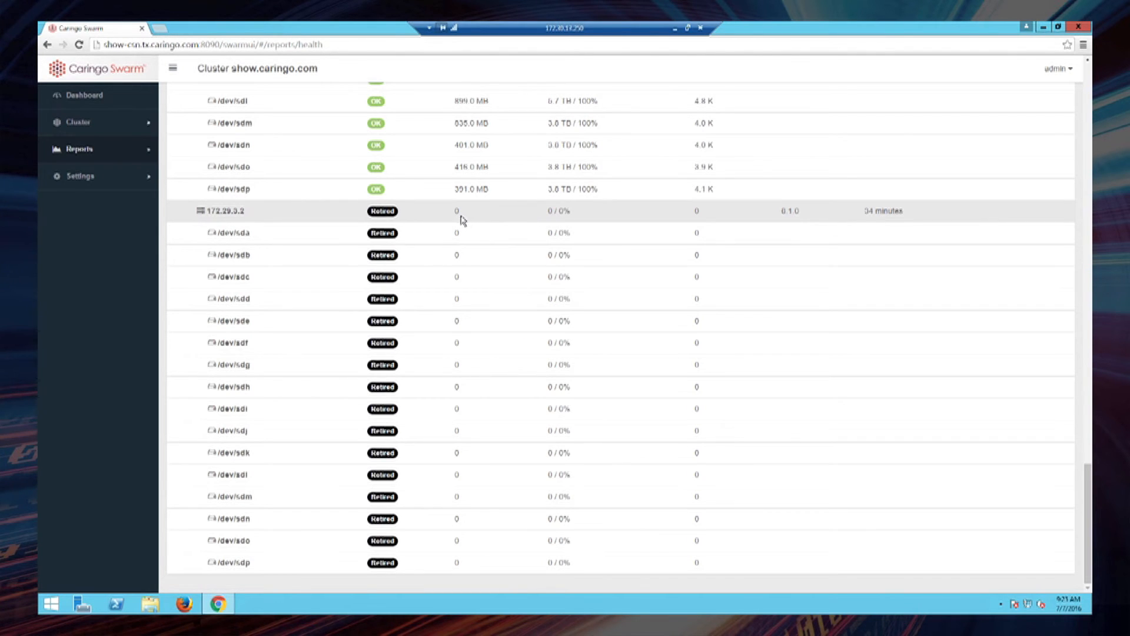
{"action": "mouse_move", "coordinate": [493, 219]}
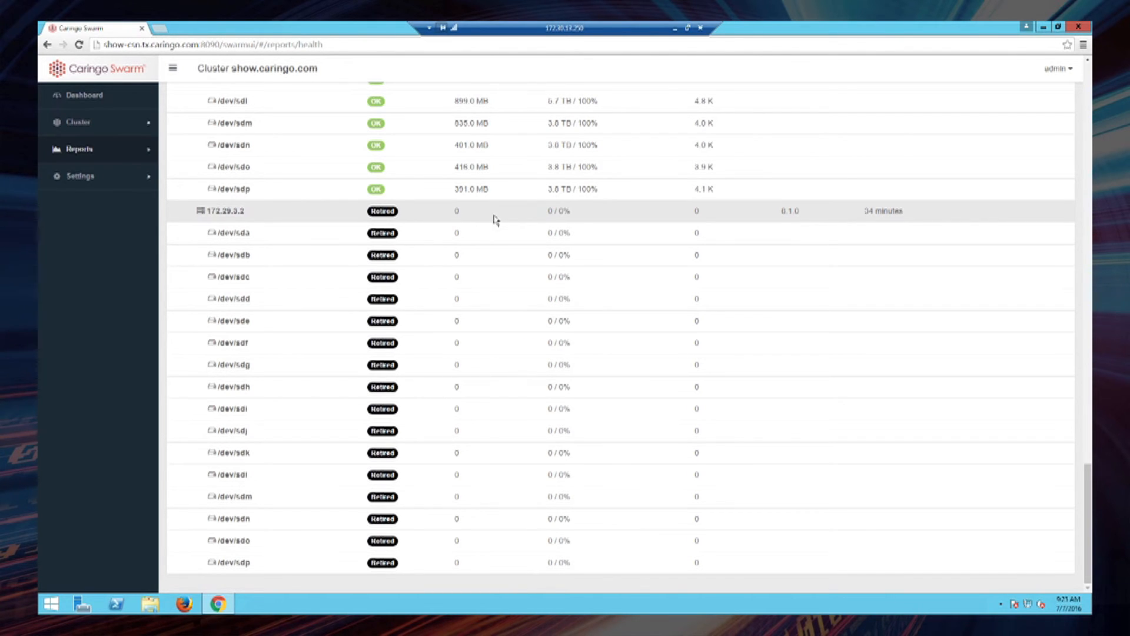
{"action": "mouse_move", "coordinate": [554, 222]}
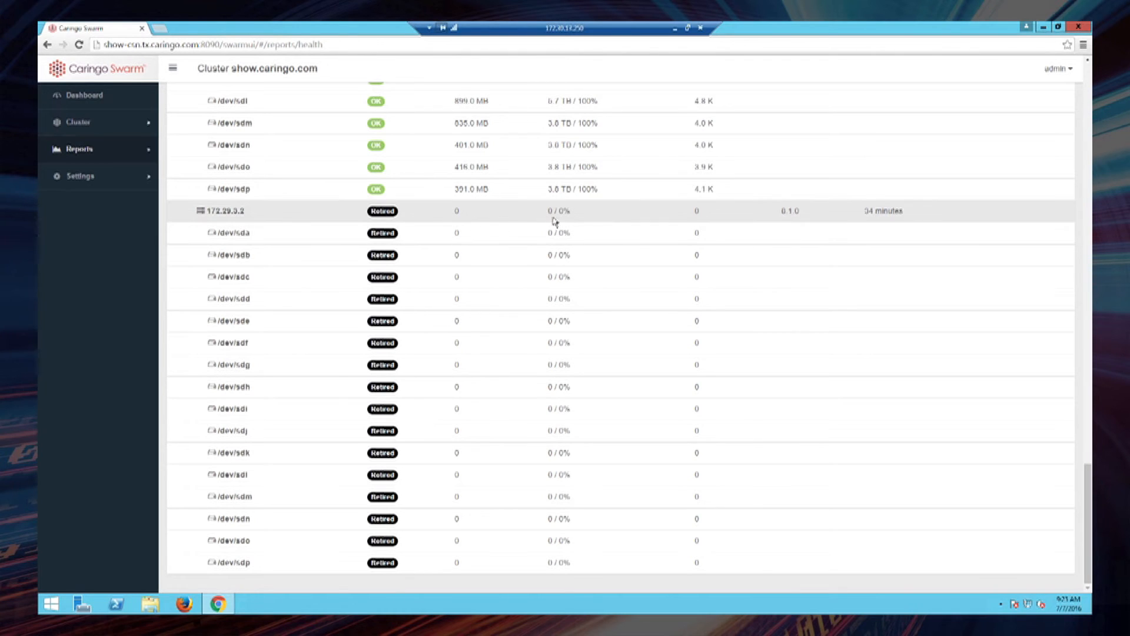
{"action": "mouse_move", "coordinate": [586, 456]}
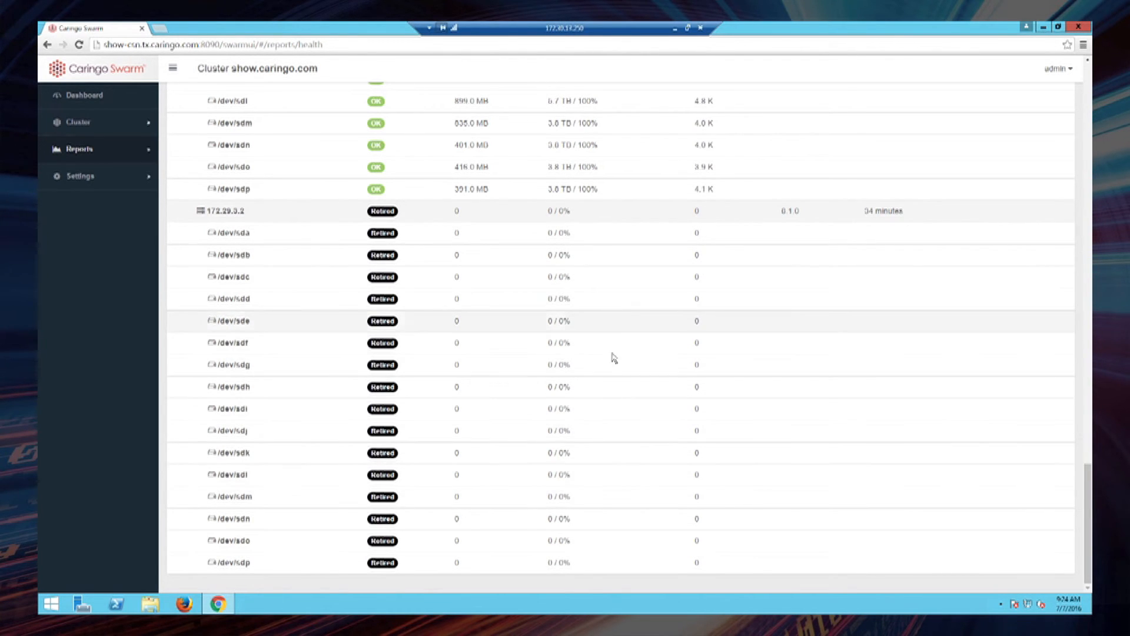
{"action": "mouse_move", "coordinate": [626, 482]}
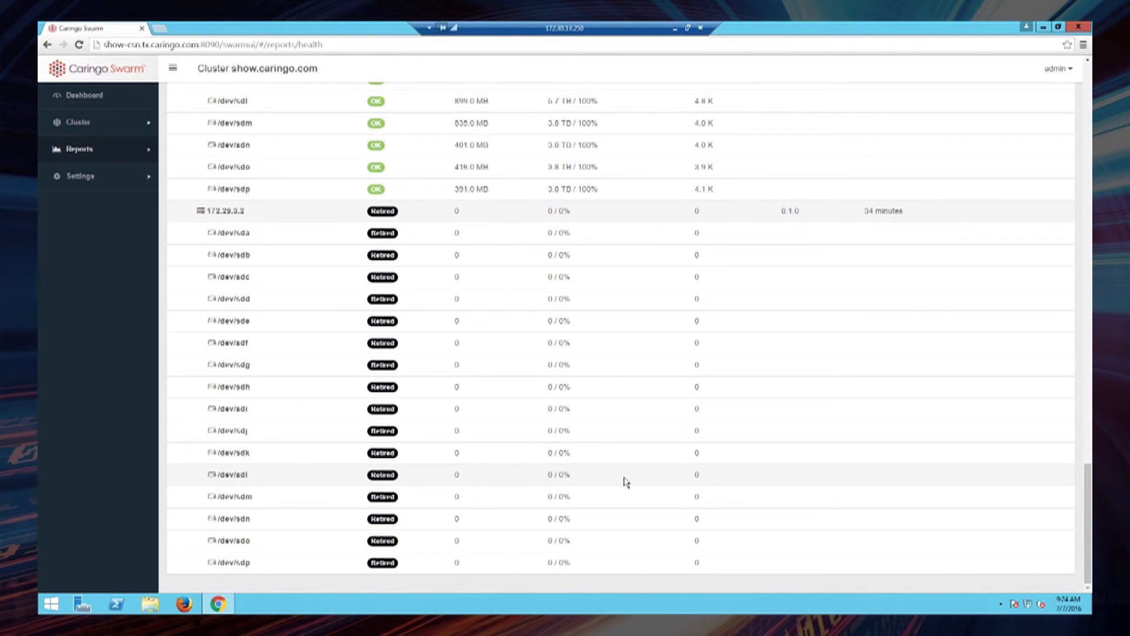
{"action": "scroll", "scroll_direction": "up", "scroll_amount": 3}
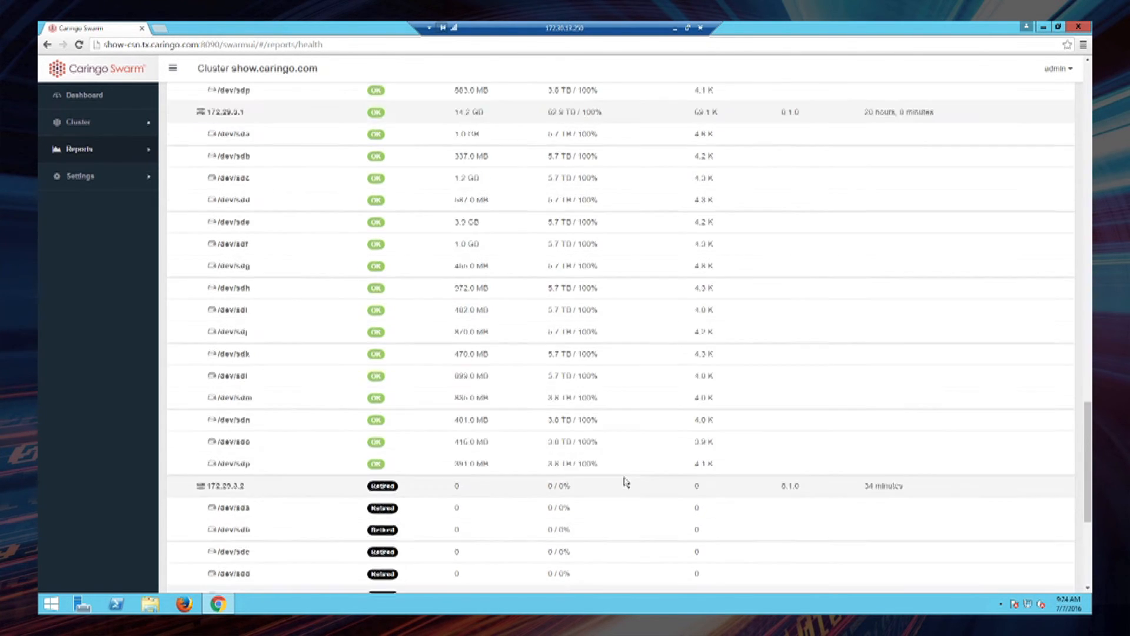